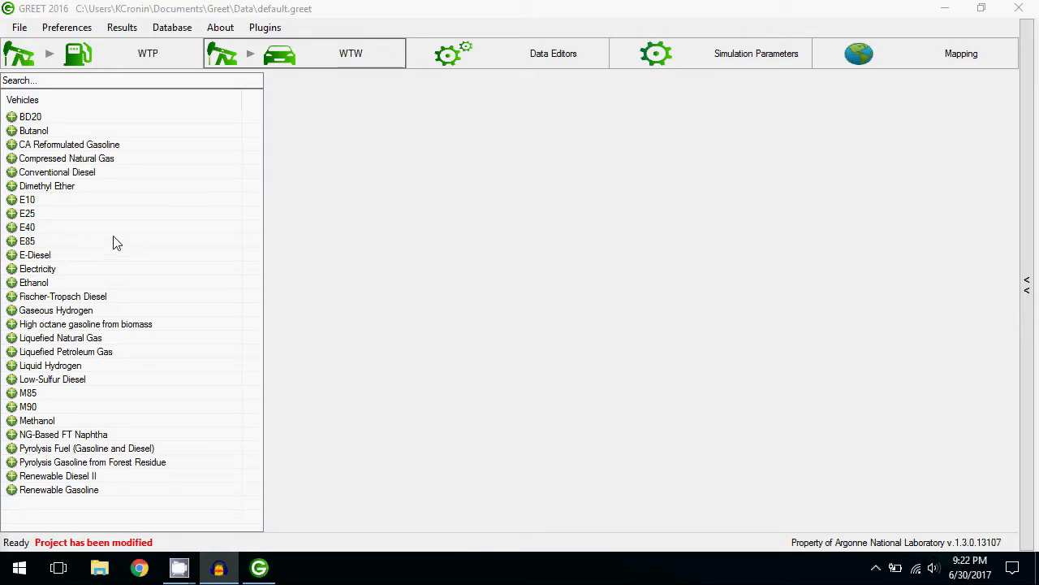
mouse_move(97, 305)
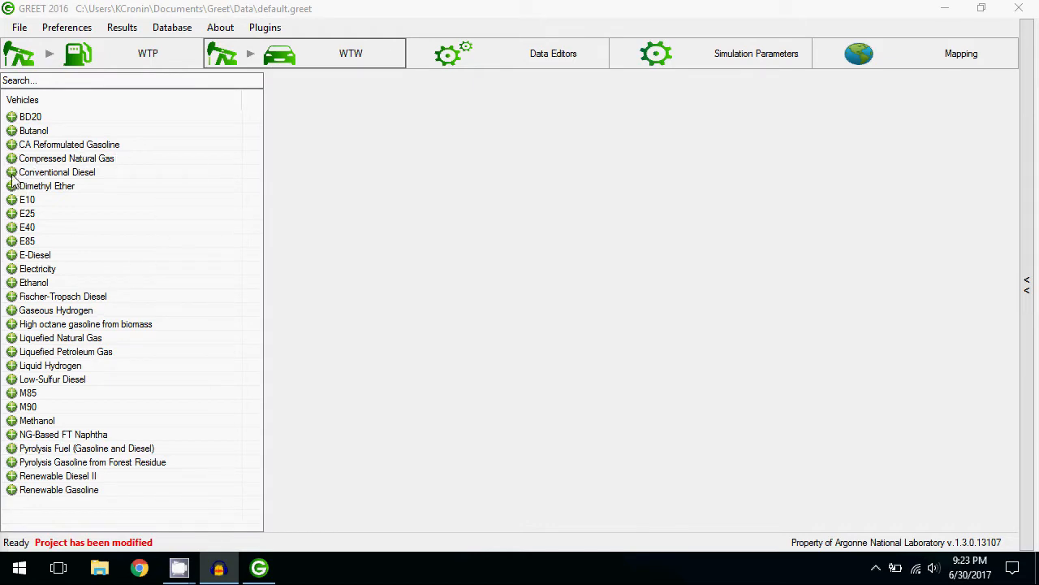
- Filter the vehicle list by searching 'diesel' then 'E10', and expand the E10 group
click(57, 172)
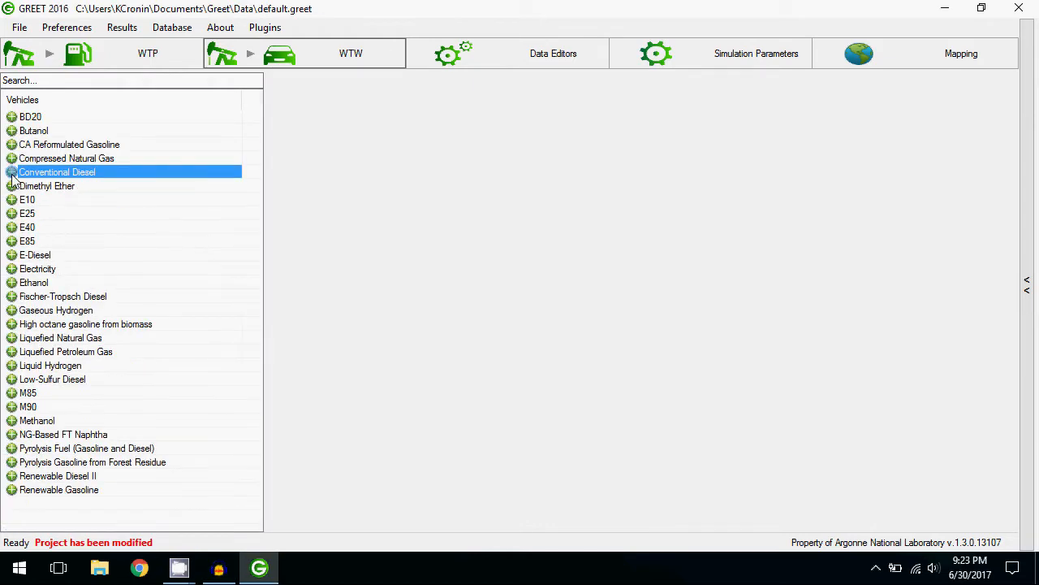
click(66, 159)
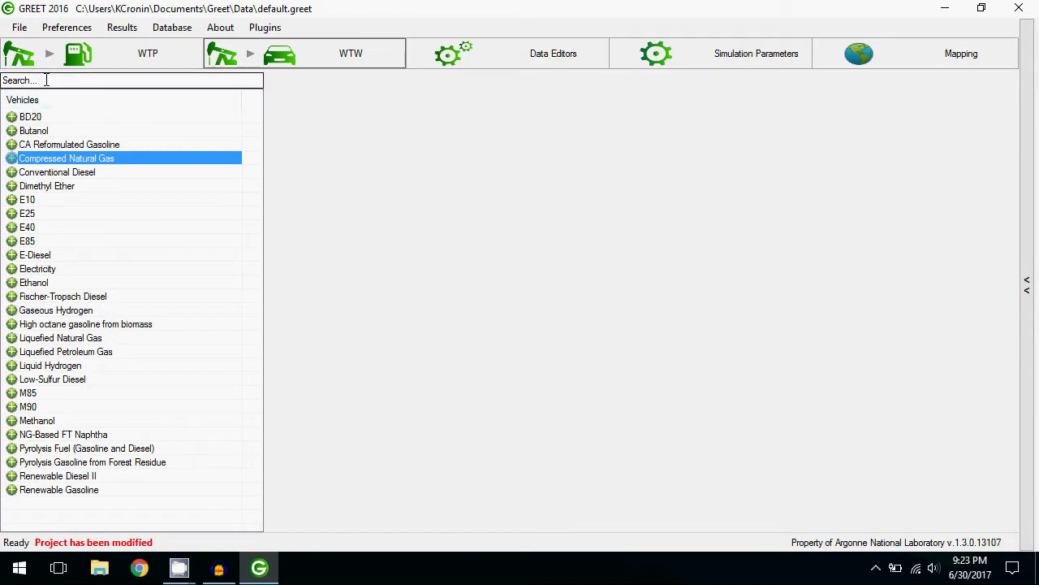
text(diesel)
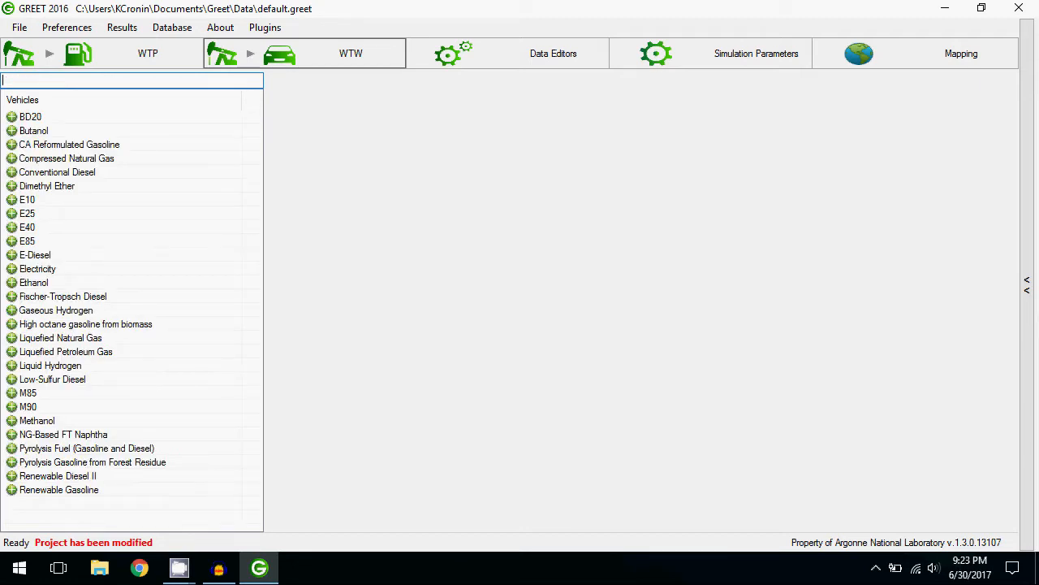
text(E10)
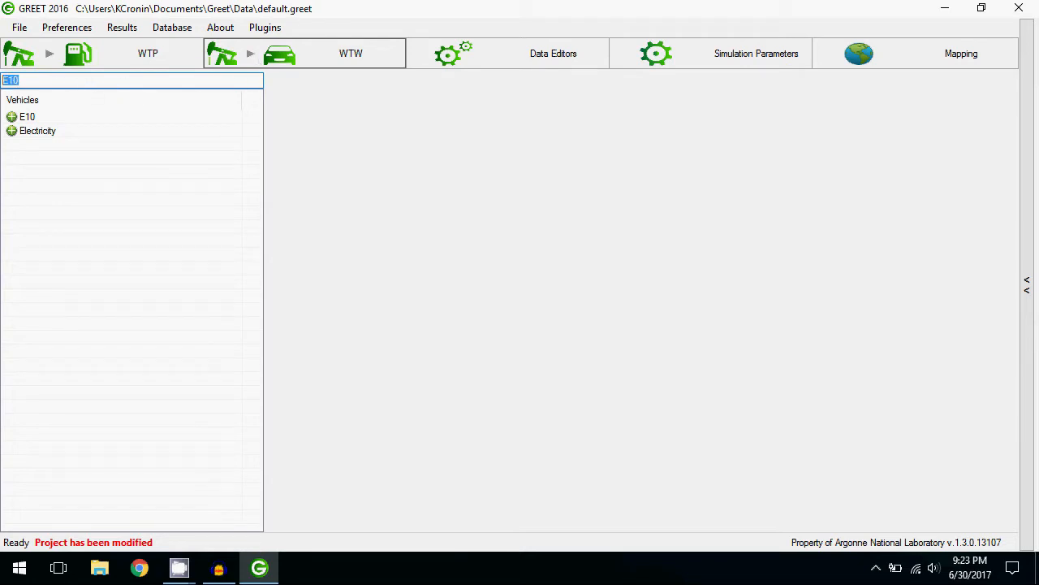
click(12, 117)
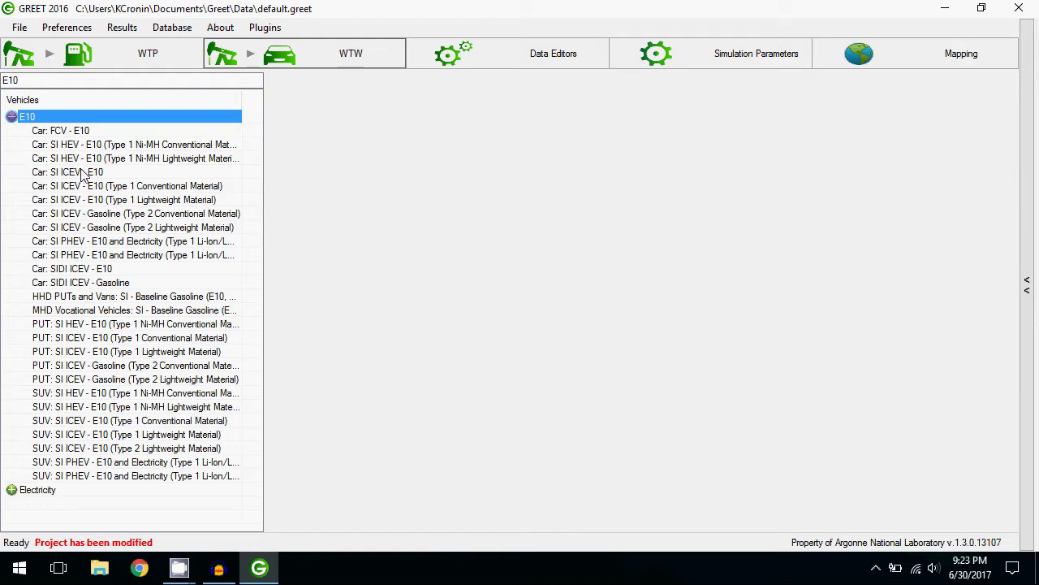
- Display the WTW results table for the Car: SI ICEV - E10 vehicle
click(68, 172)
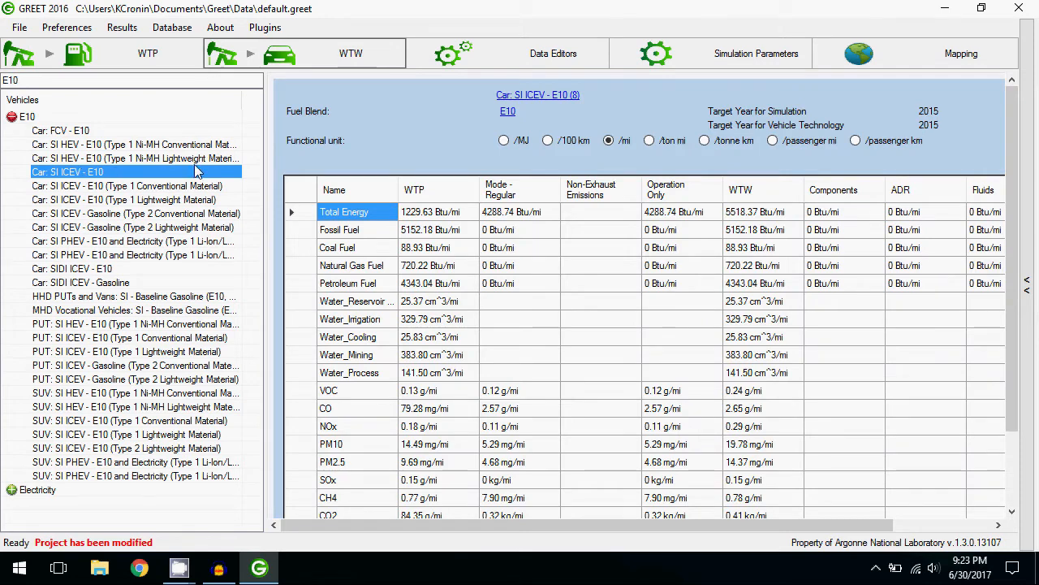
mouse_move(452, 140)
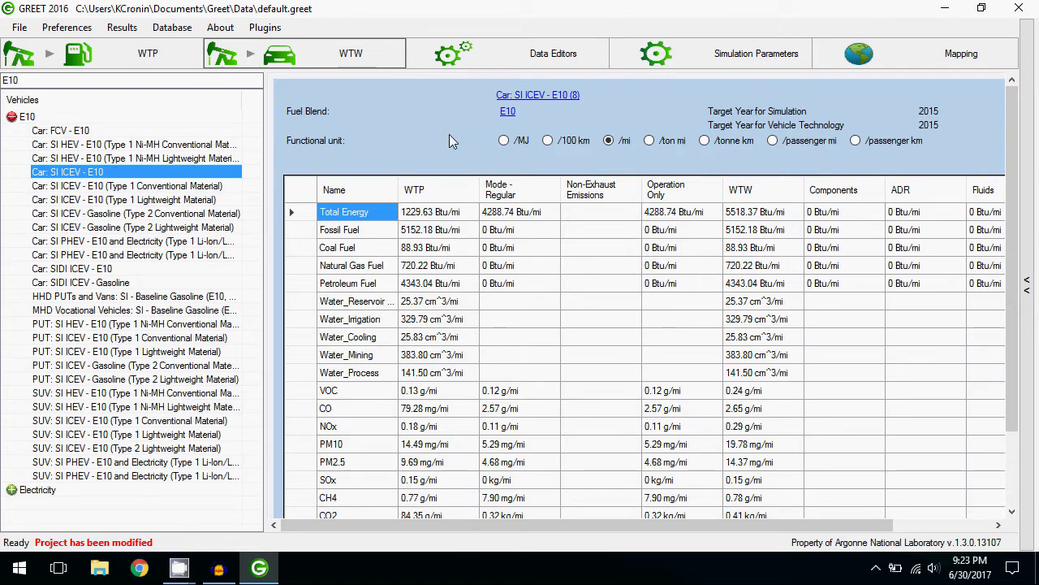
mouse_move(860, 172)
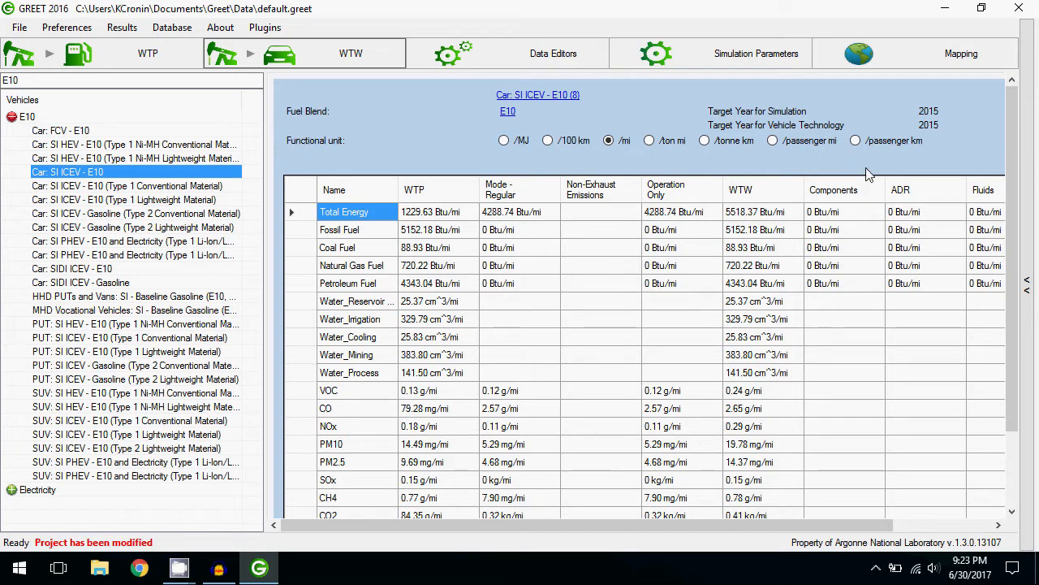
mouse_move(755, 175)
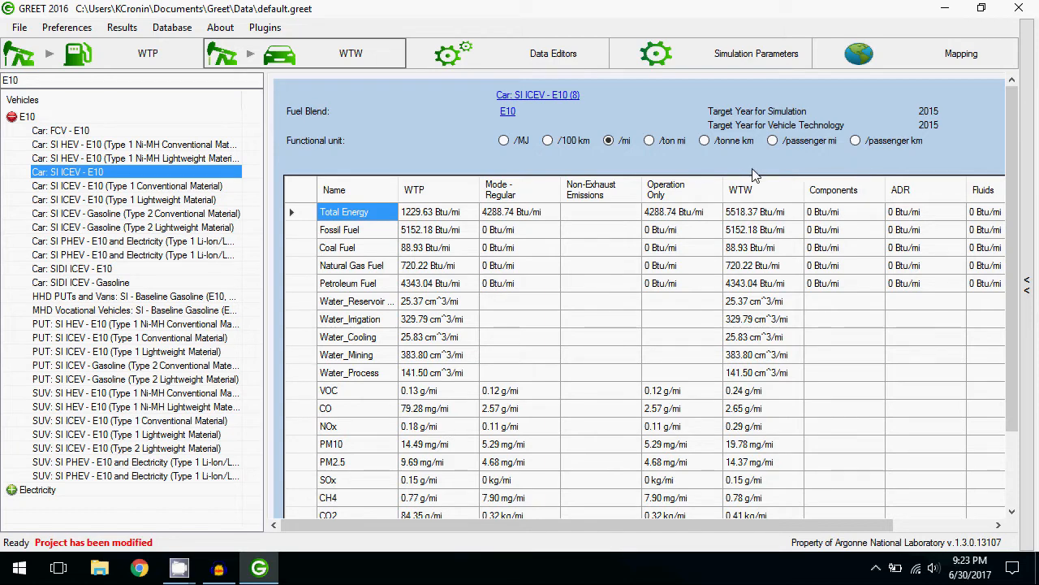
mouse_move(556, 105)
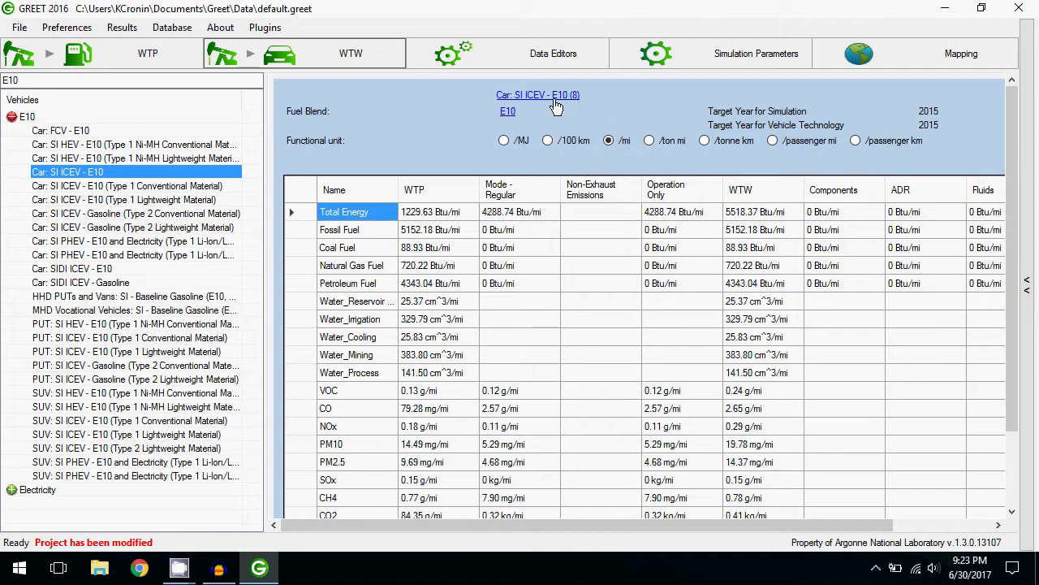
mouse_move(507, 111)
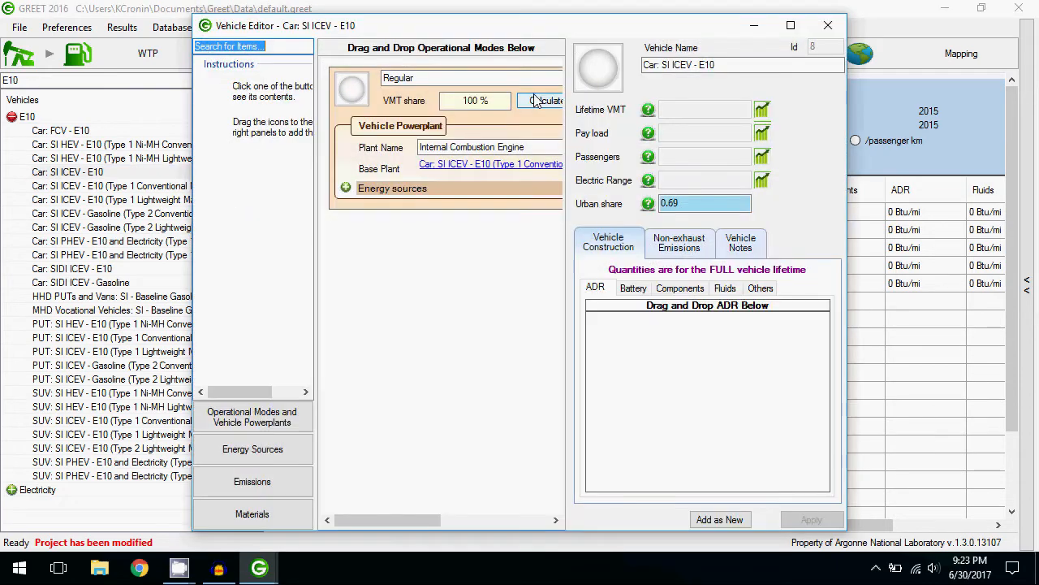
mouse_move(828, 26)
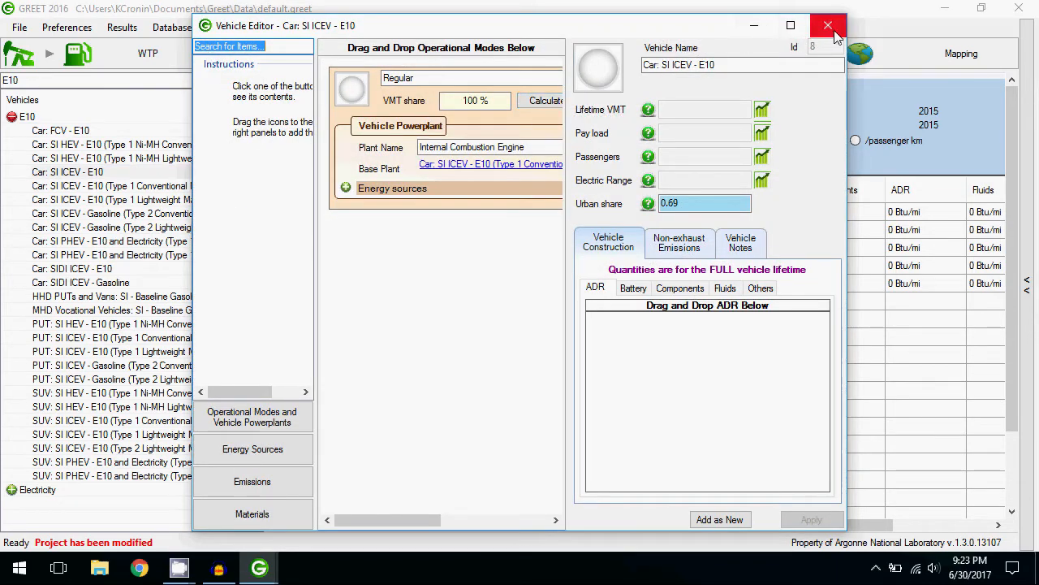
mouse_move(829, 26)
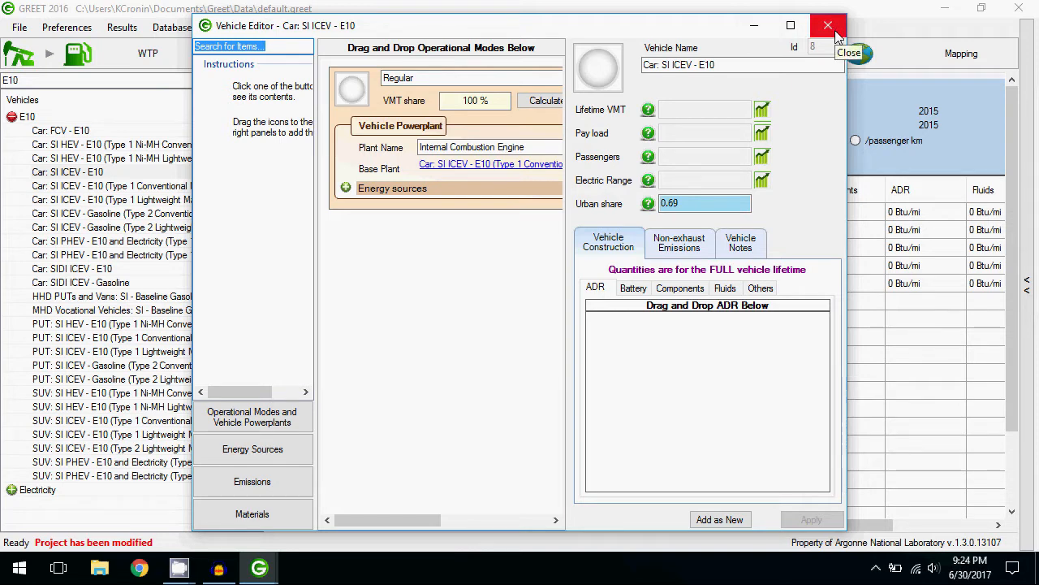
click(828, 26)
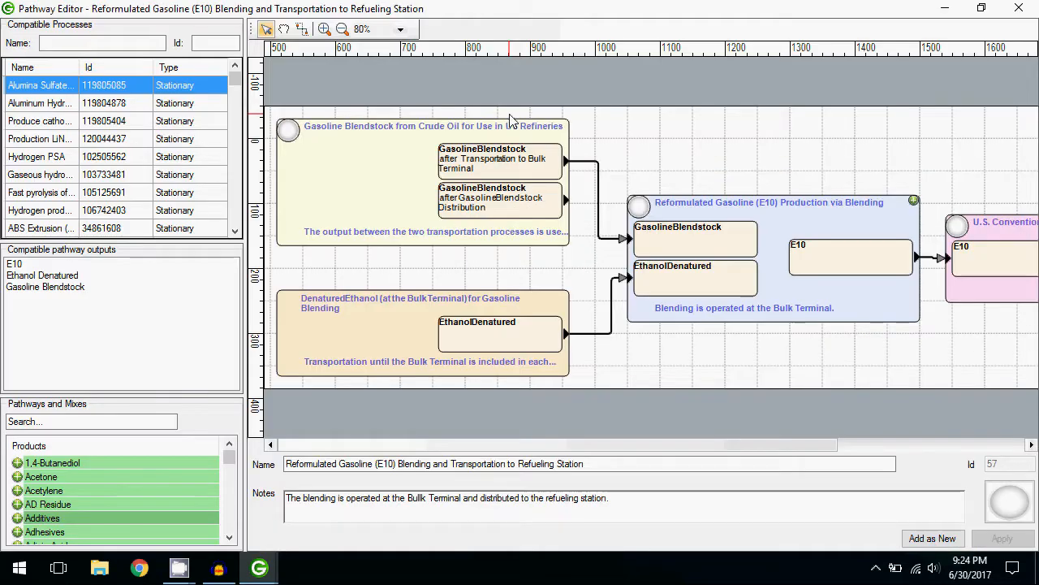
mouse_move(763, 81)
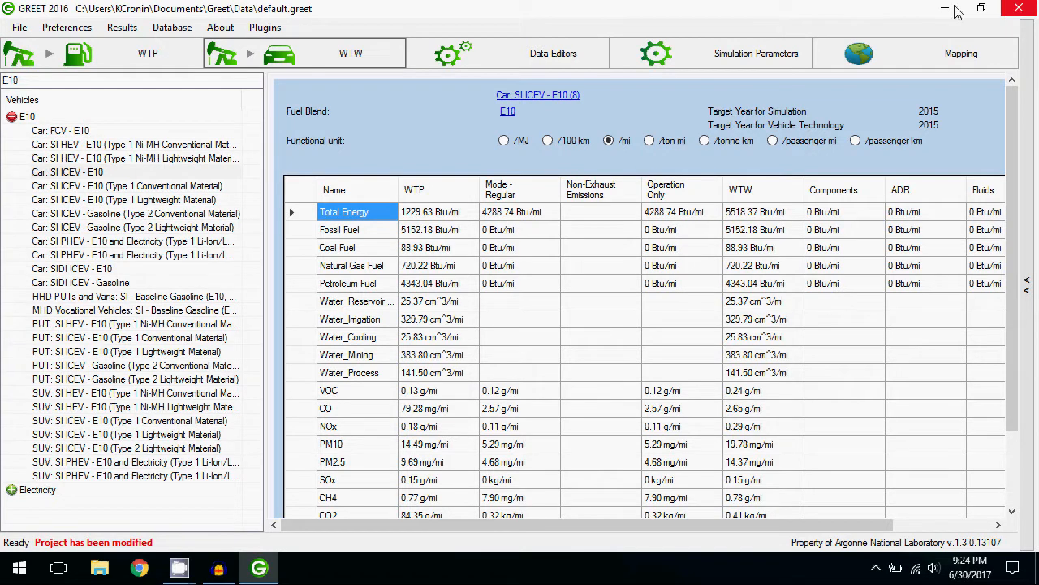
mouse_move(544, 11)
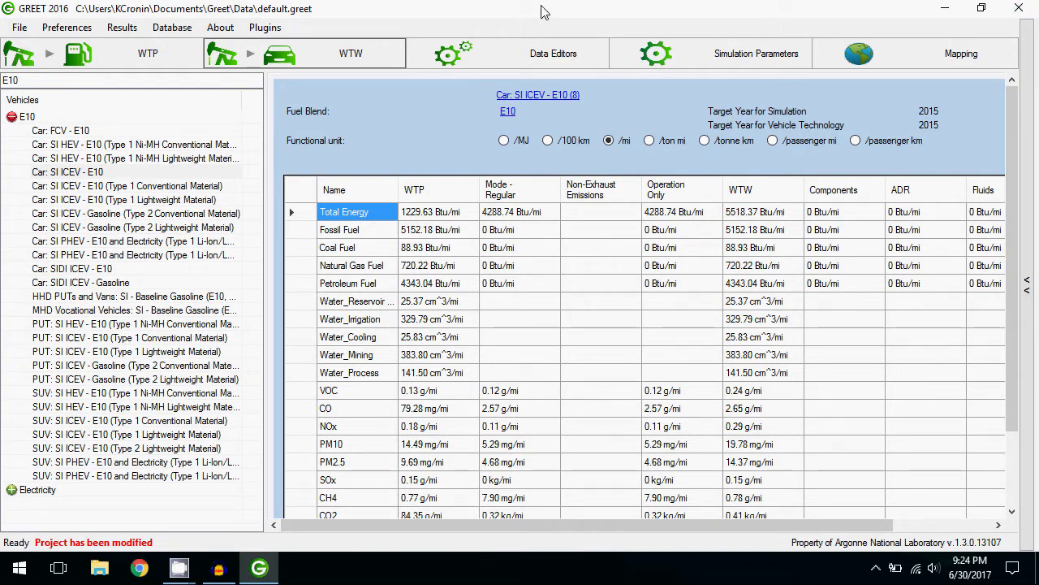
mouse_move(469, 170)
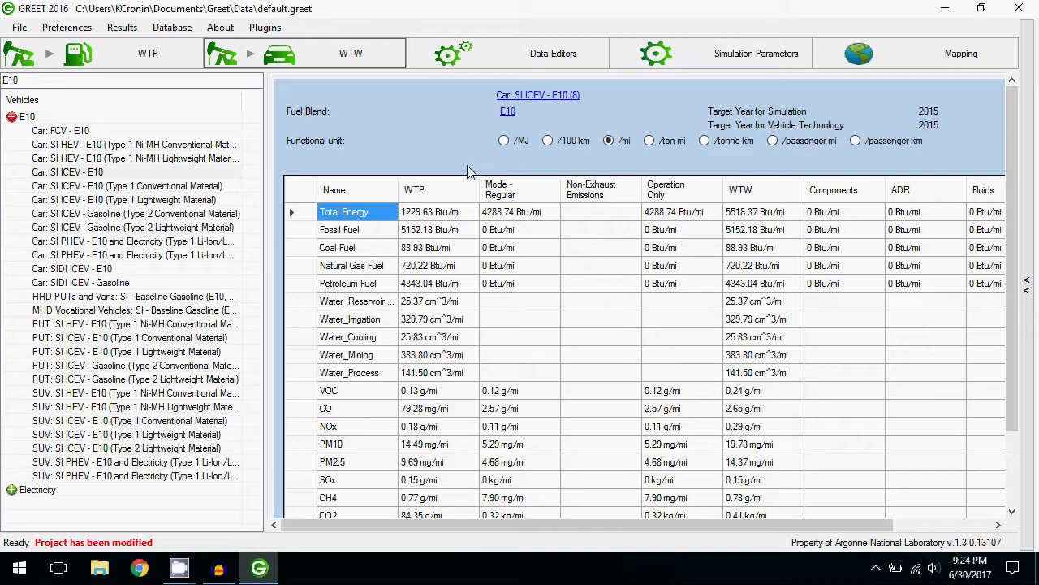
mouse_move(490, 312)
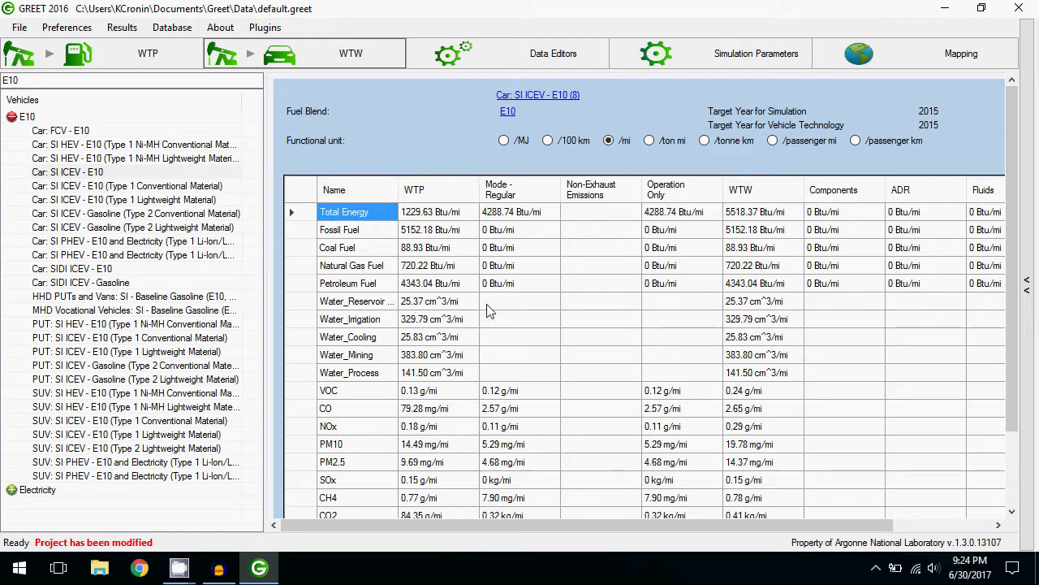
mouse_move(523, 295)
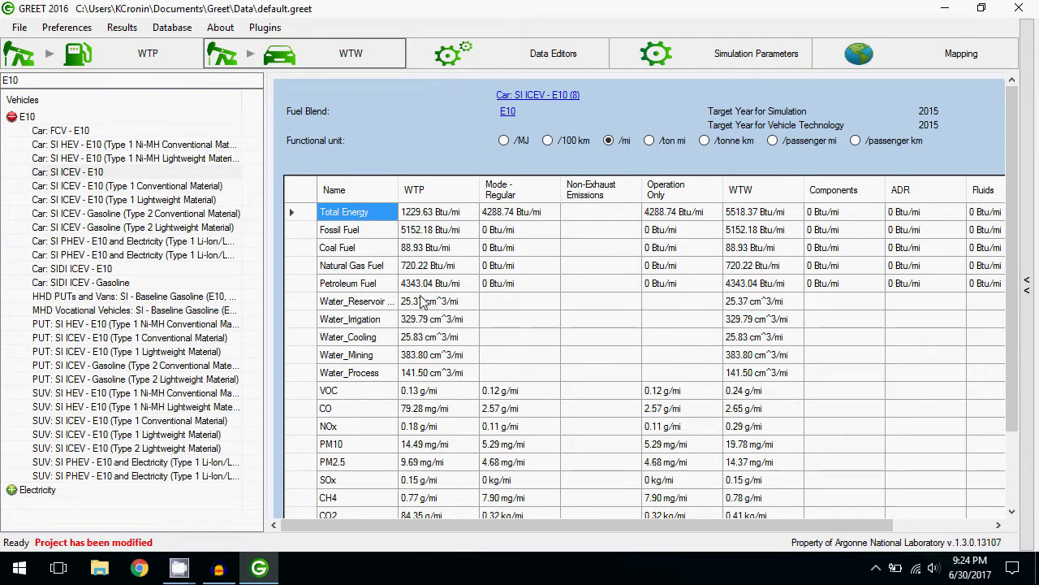
scroll(down, 3)
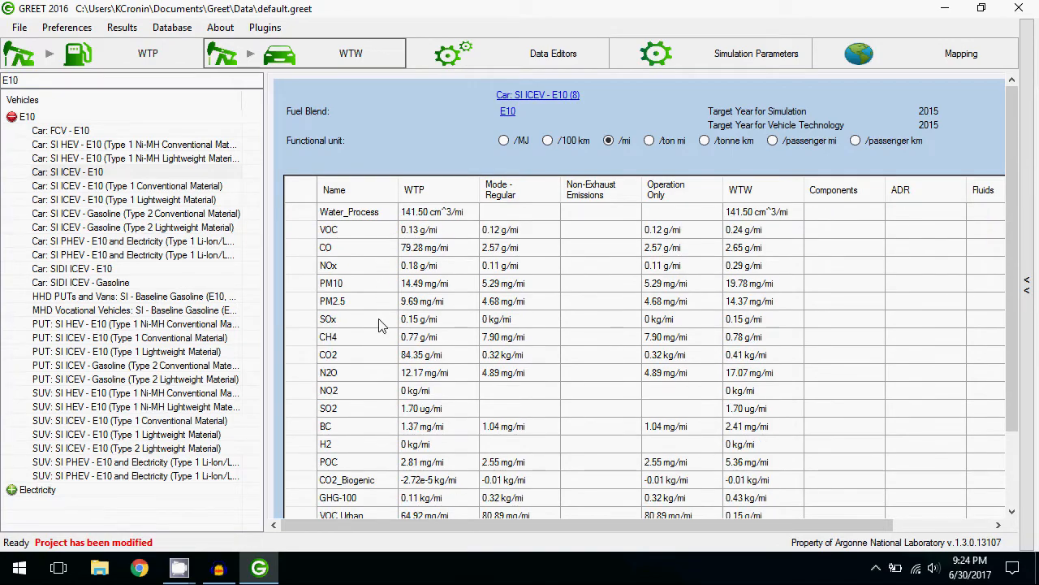
scroll(down, 3)
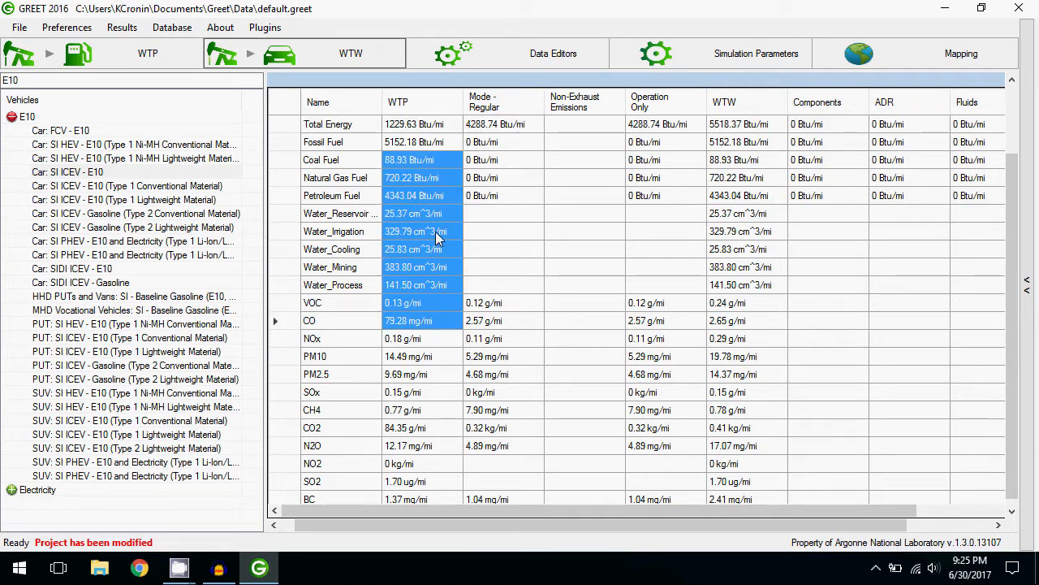
- Copy the selected WTP values, then select and copy the entire results table
right_click(438, 231)
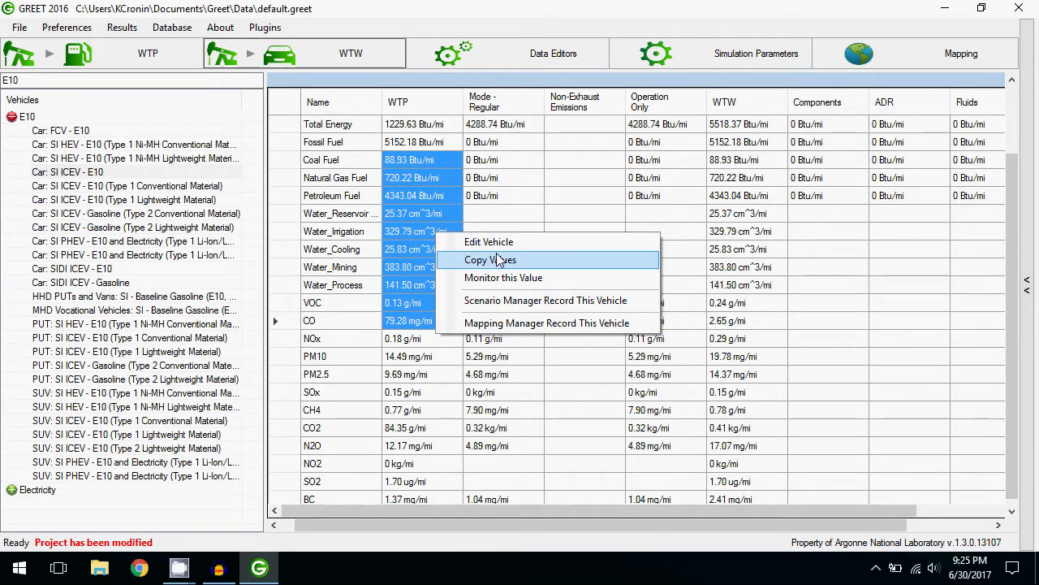
mouse_move(560, 263)
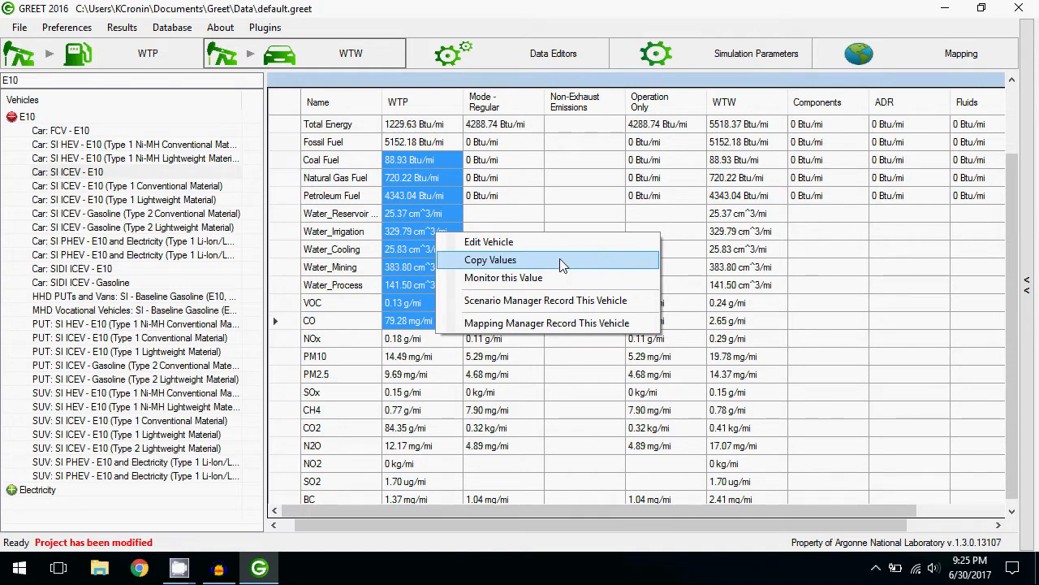
click(491, 260)
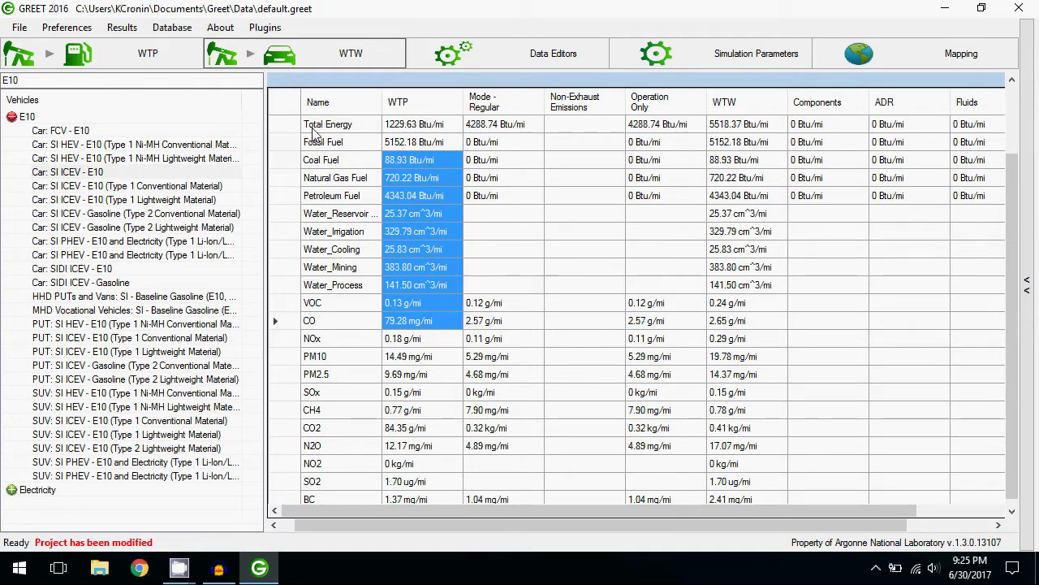
click(284, 101)
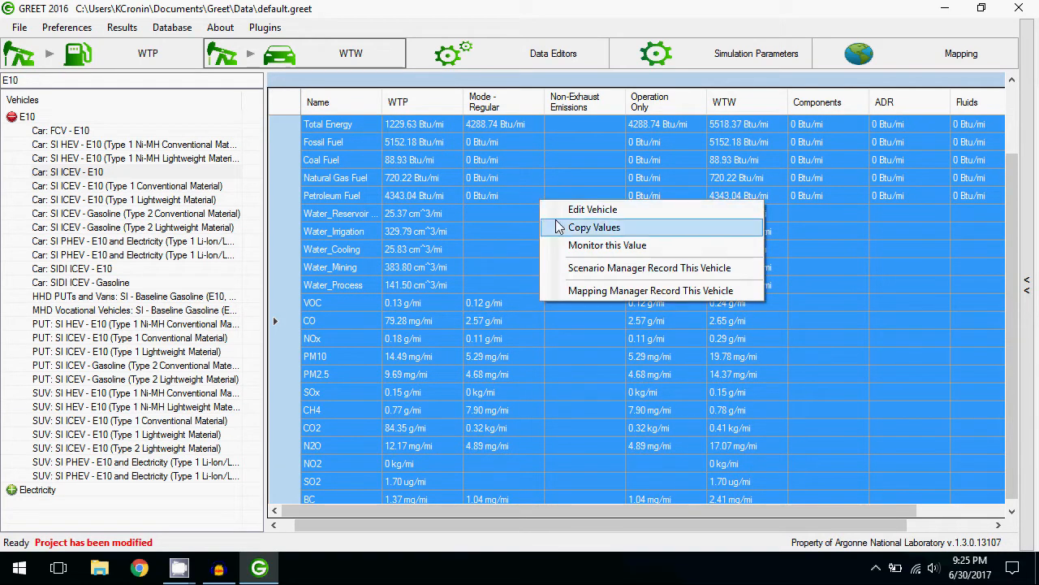
click(594, 227)
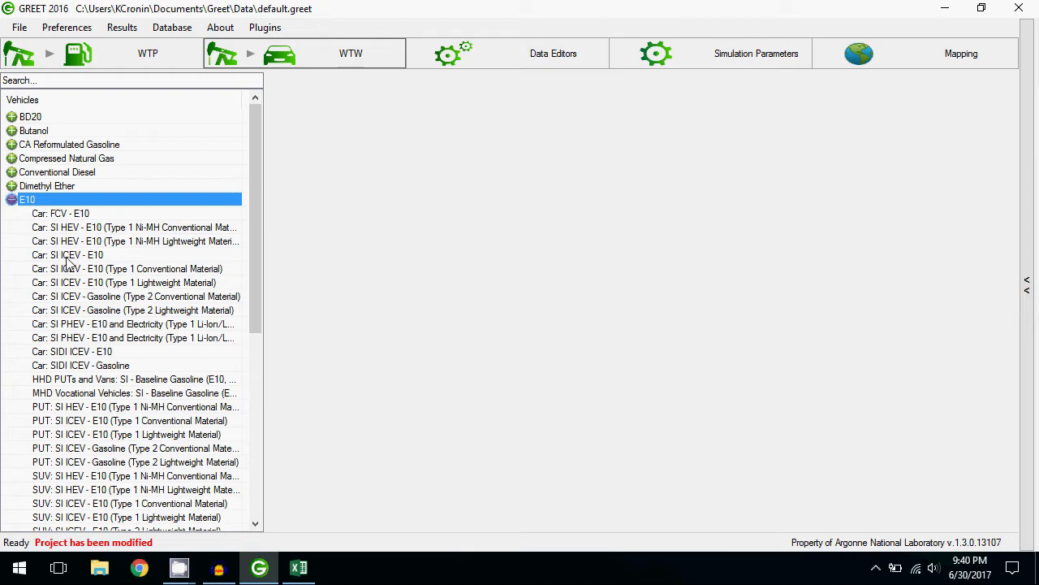
mouse_move(106, 262)
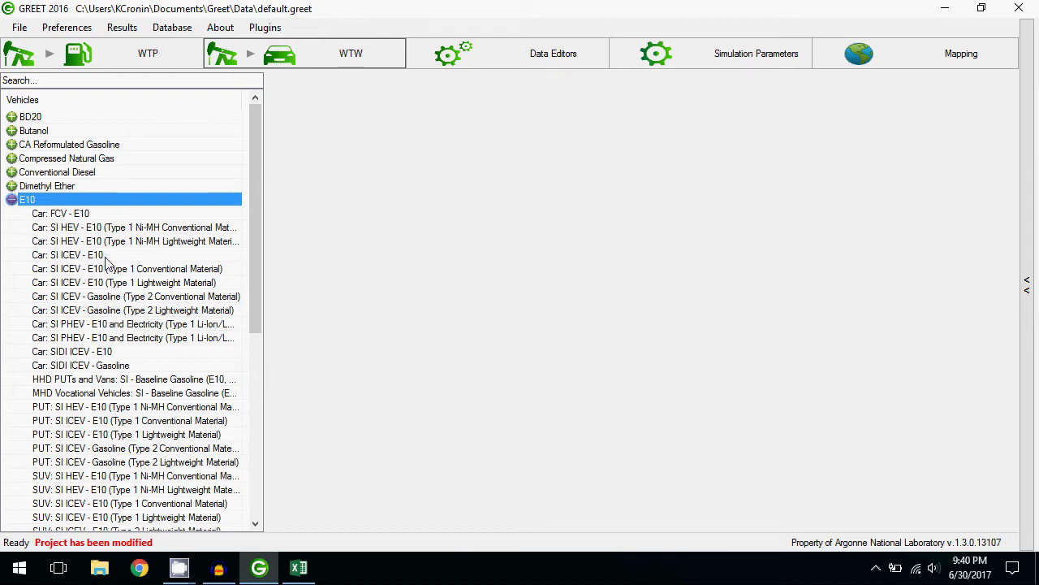
- Review the E10 car's powerplant energy sources with fuel economy in MPG-Gasoline, then return to results
click(67, 253)
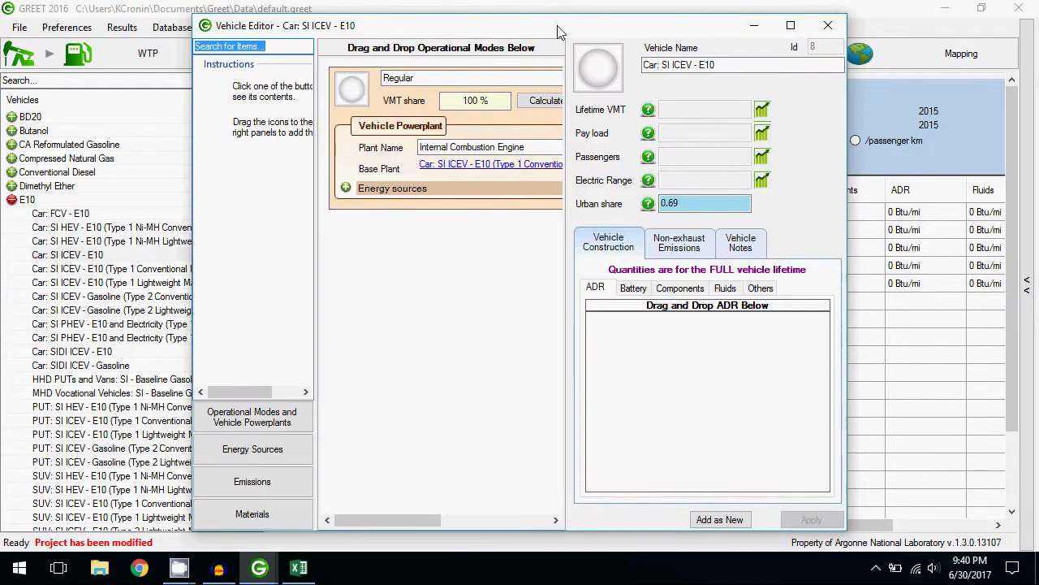
click(789, 26)
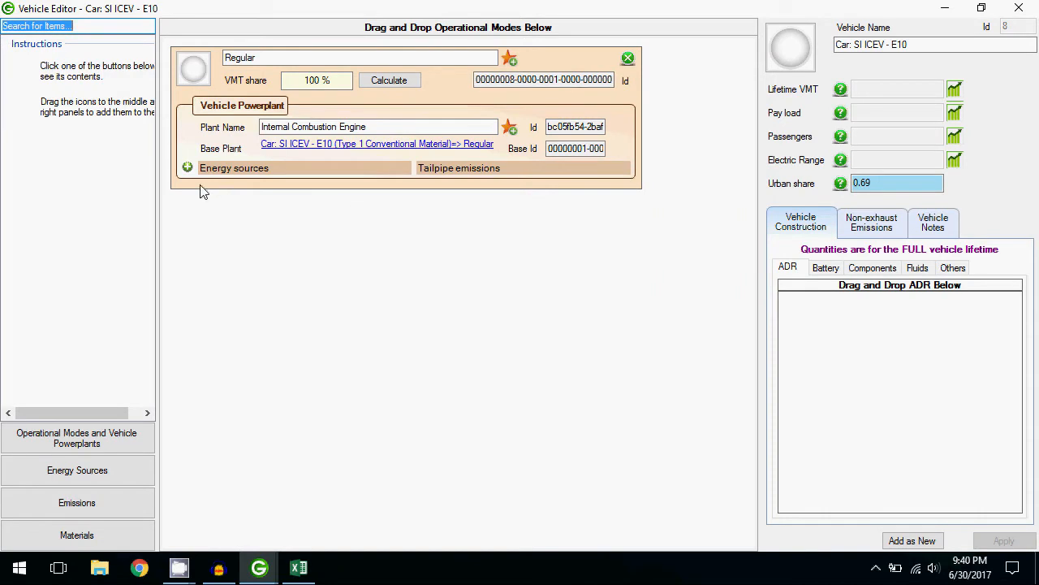
click(186, 168)
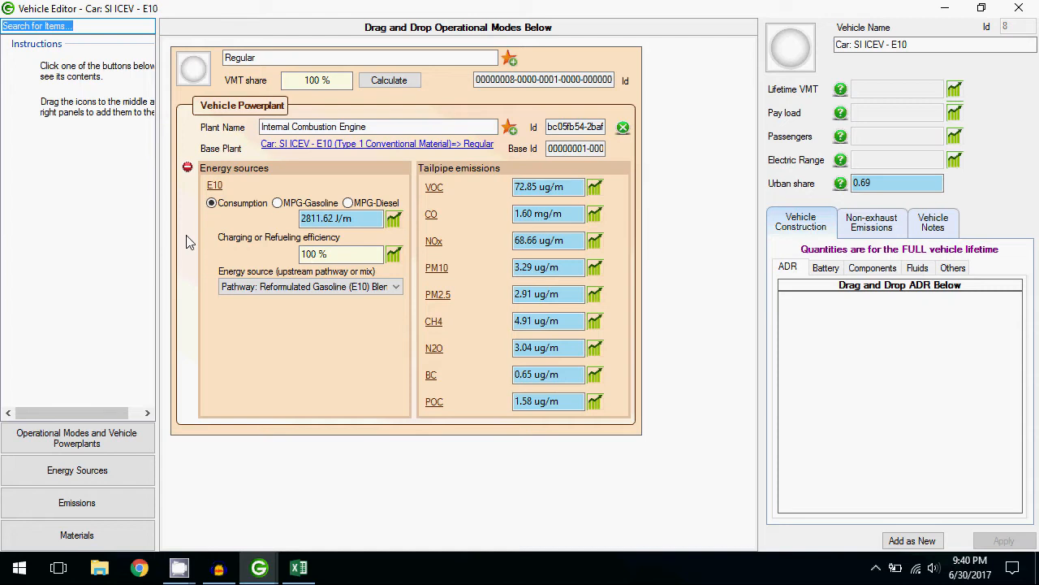
mouse_move(188, 247)
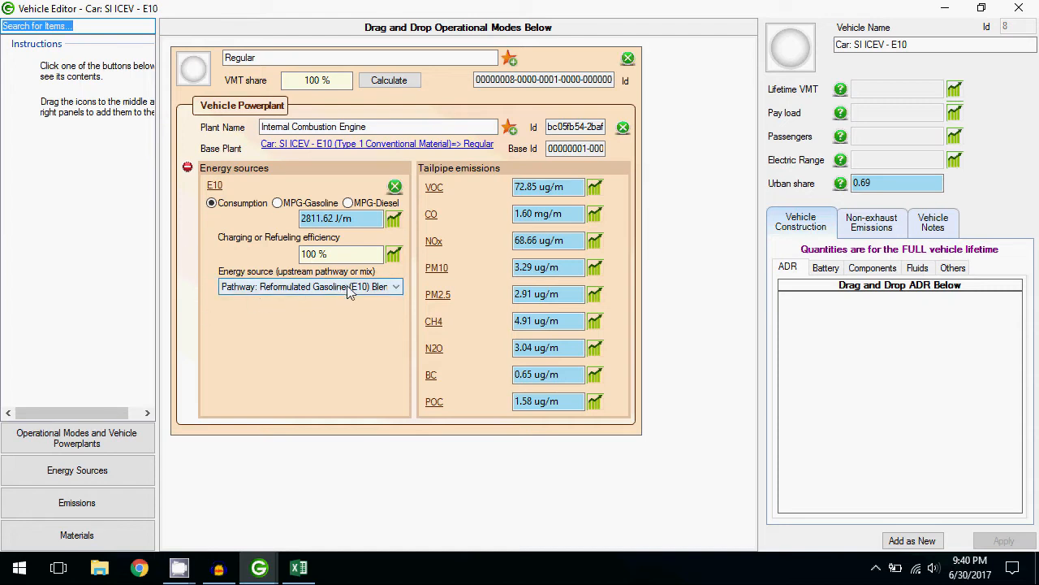
click(280, 201)
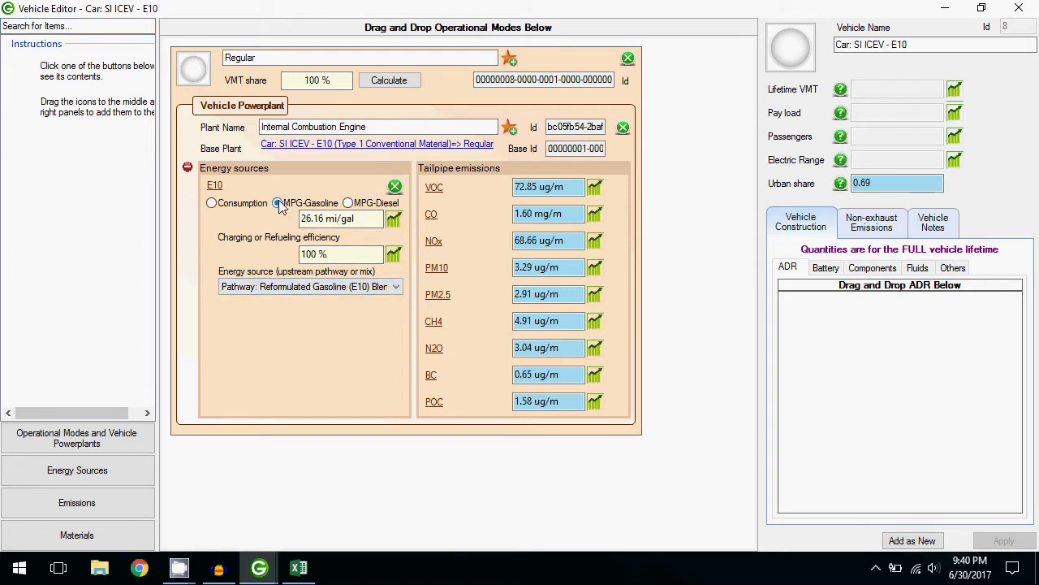
click(277, 203)
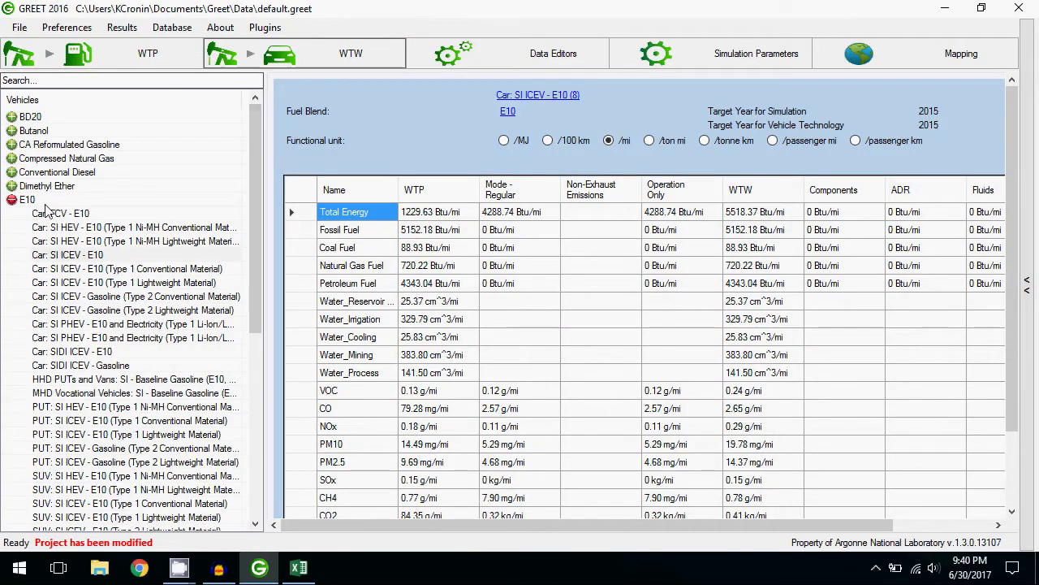
- Show WTW results for Car: SI ICEV - EtOH FFV and review its energy sources and tailpipe emissions
click(26, 241)
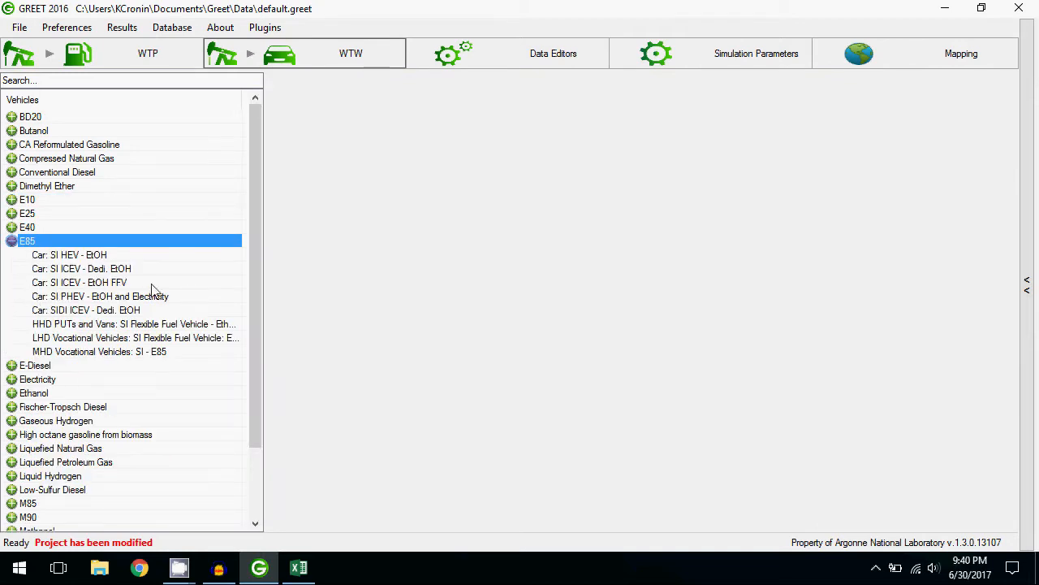
click(78, 282)
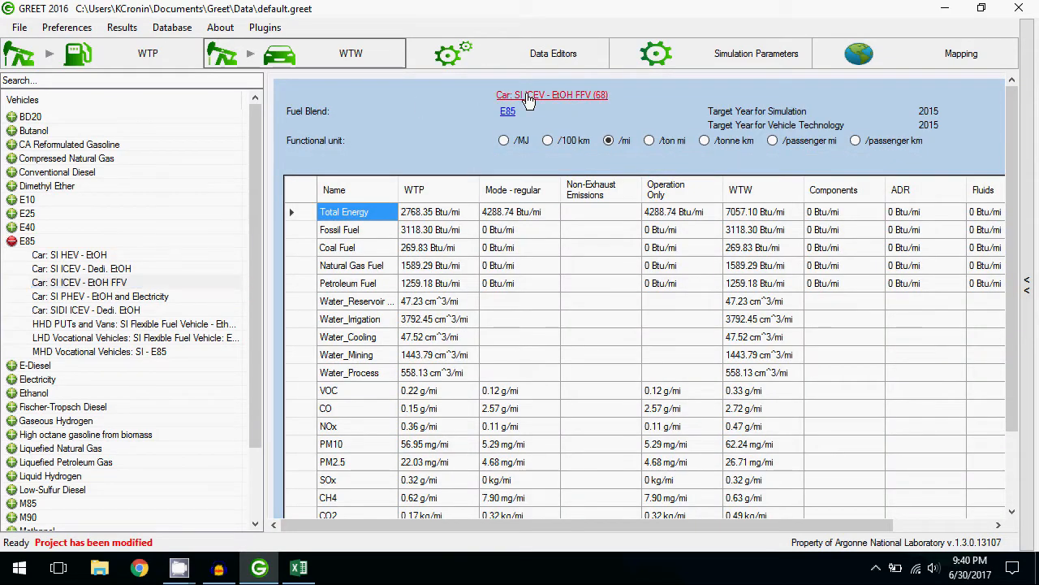
click(552, 94)
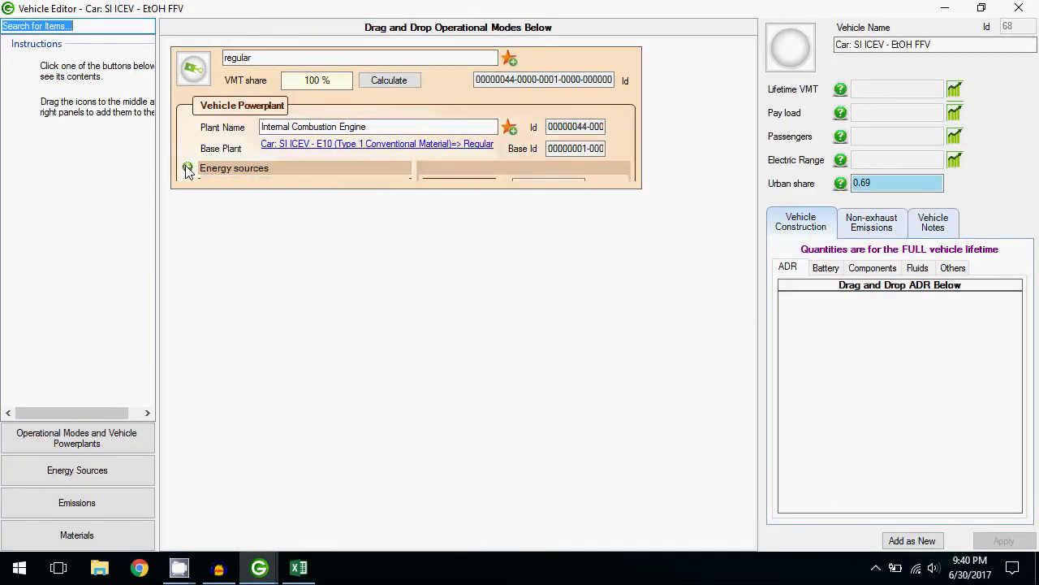
click(188, 167)
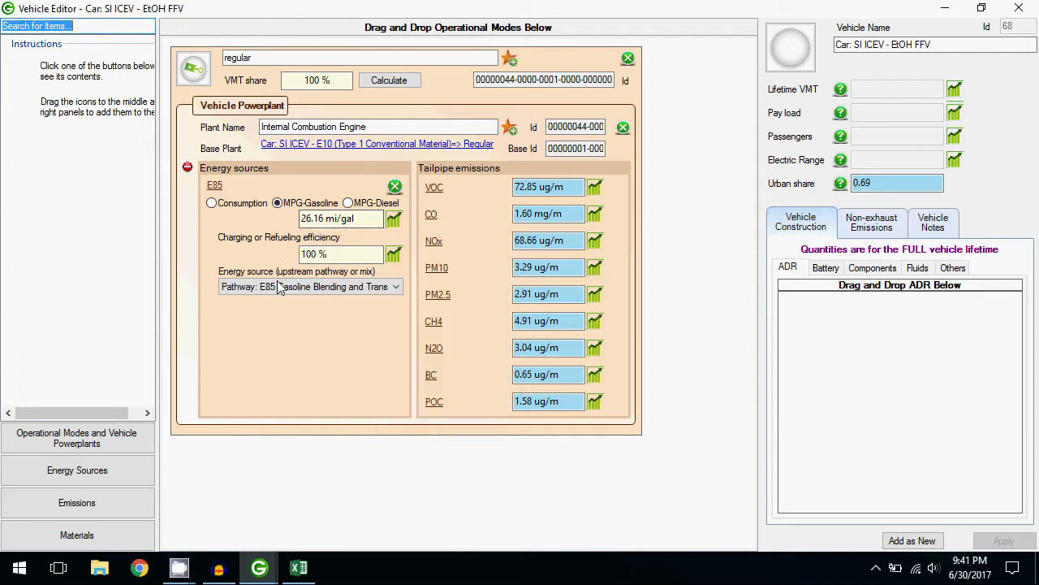
click(310, 286)
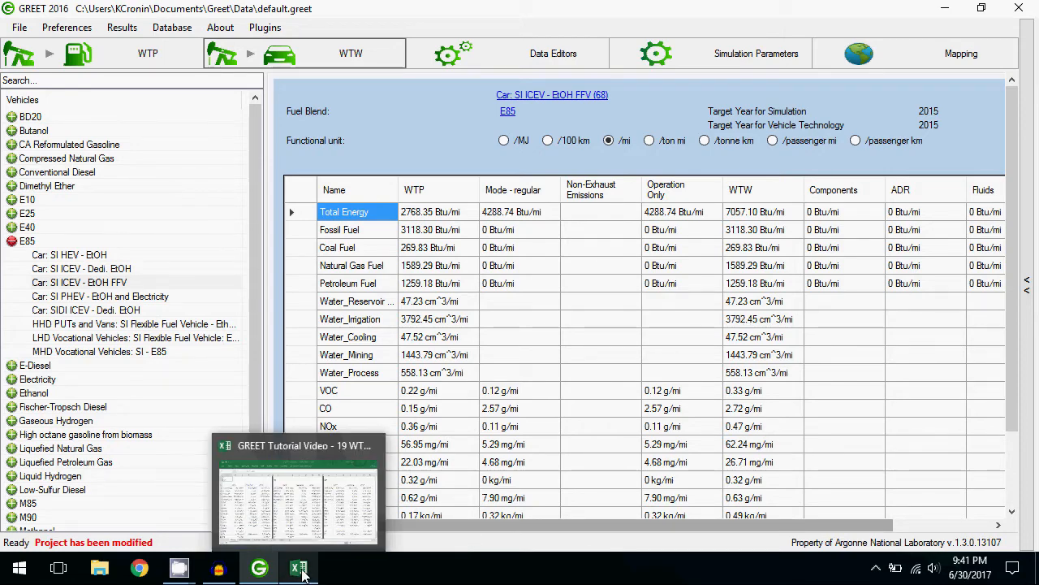
- Review the Excel comparison workbook's WTP-highlight and Operation-highlight sheets, then return to GREET
click(299, 567)
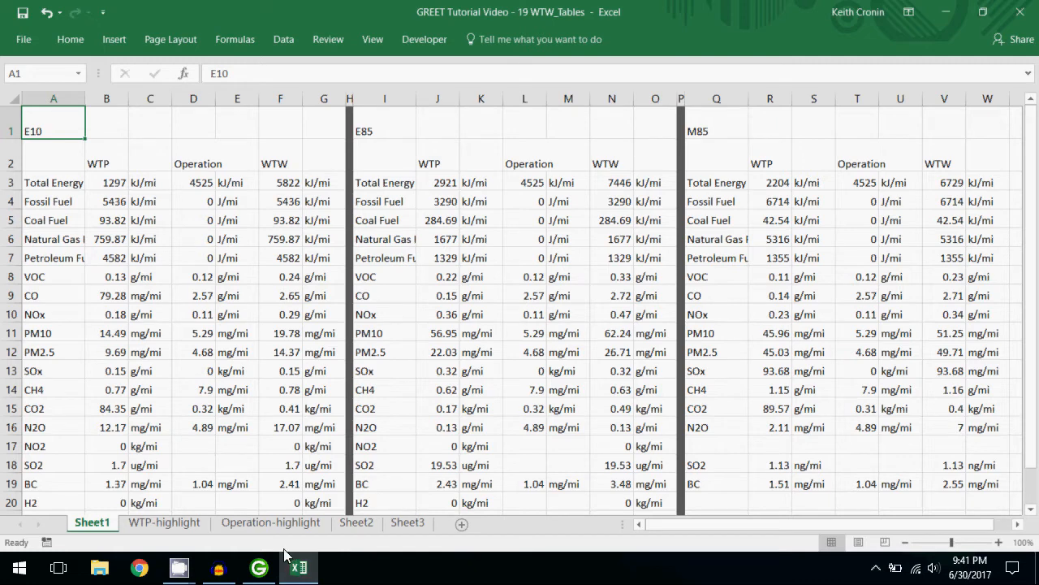
mouse_move(121, 163)
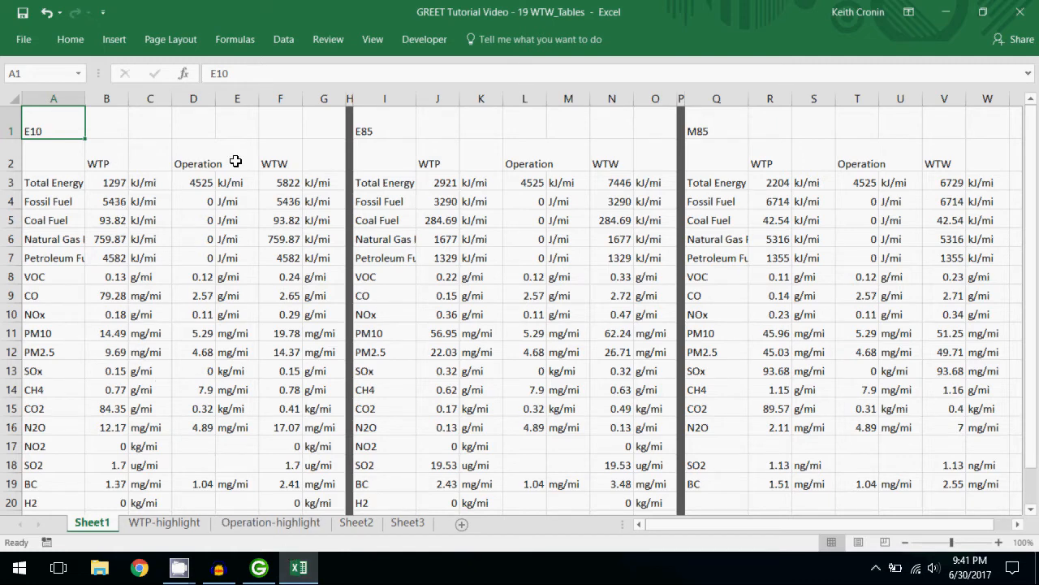
mouse_move(298, 153)
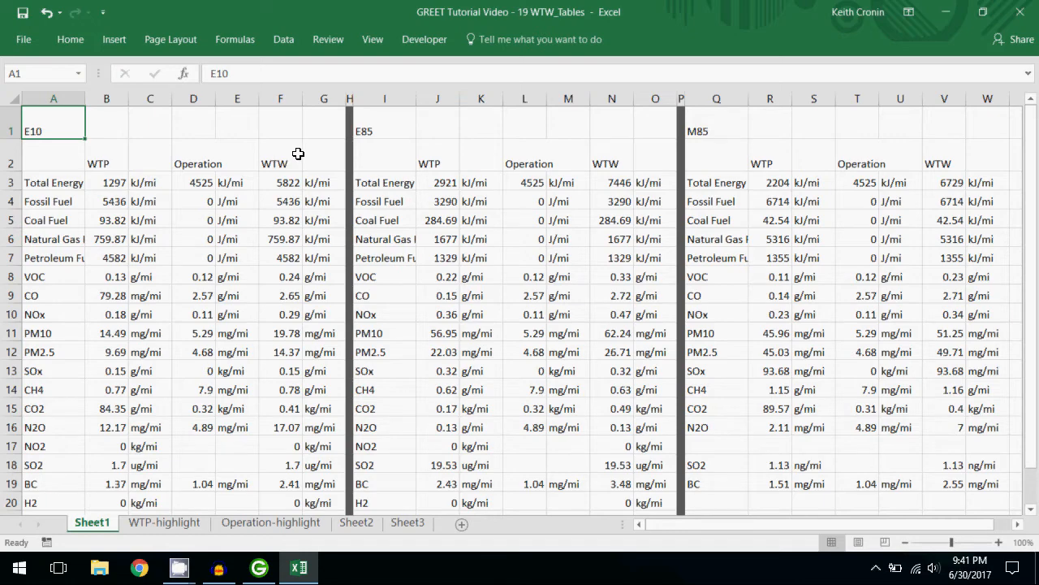
mouse_move(298, 149)
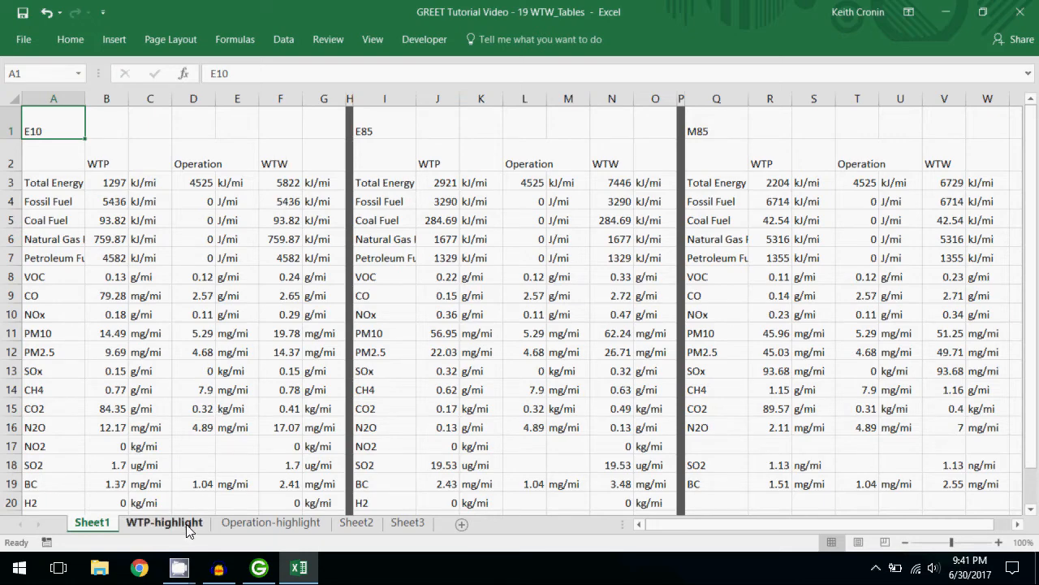
click(164, 523)
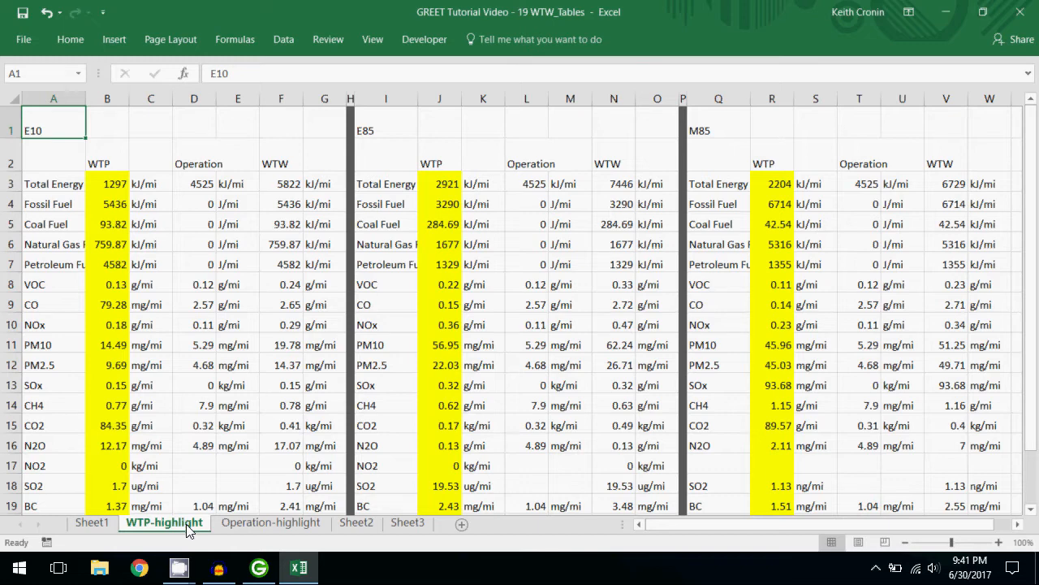
click(269, 523)
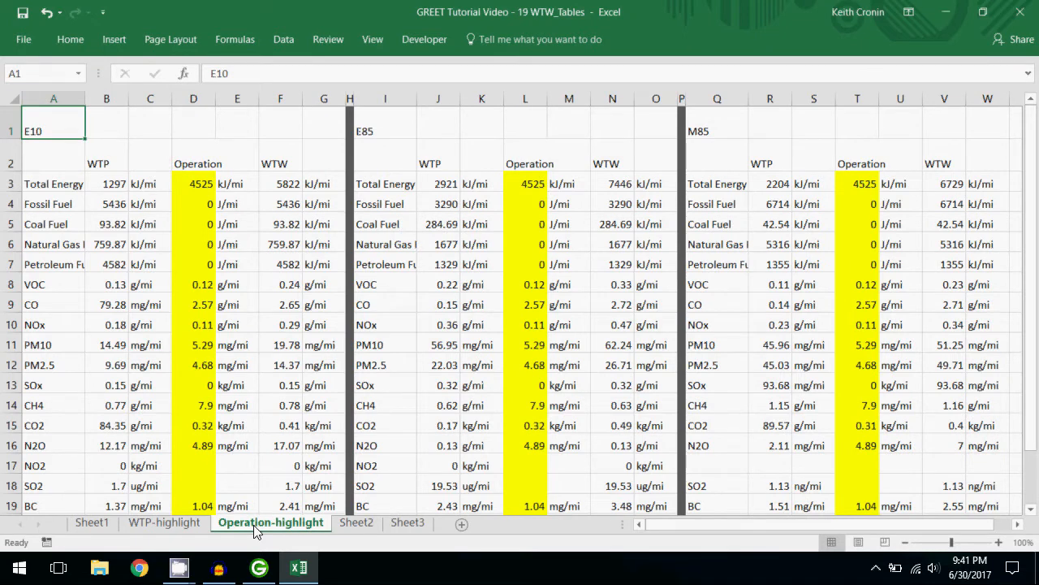
click(218, 566)
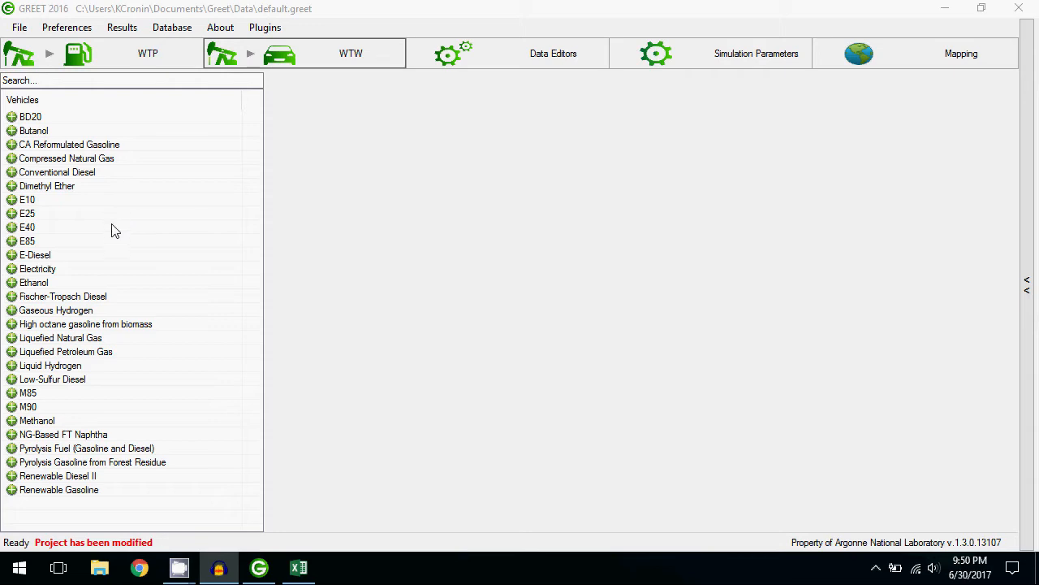
- Expand Electricity and open Car: EV - Electricity (Type 1 Li-Ion/LMO Conventional Material) details
click(12, 270)
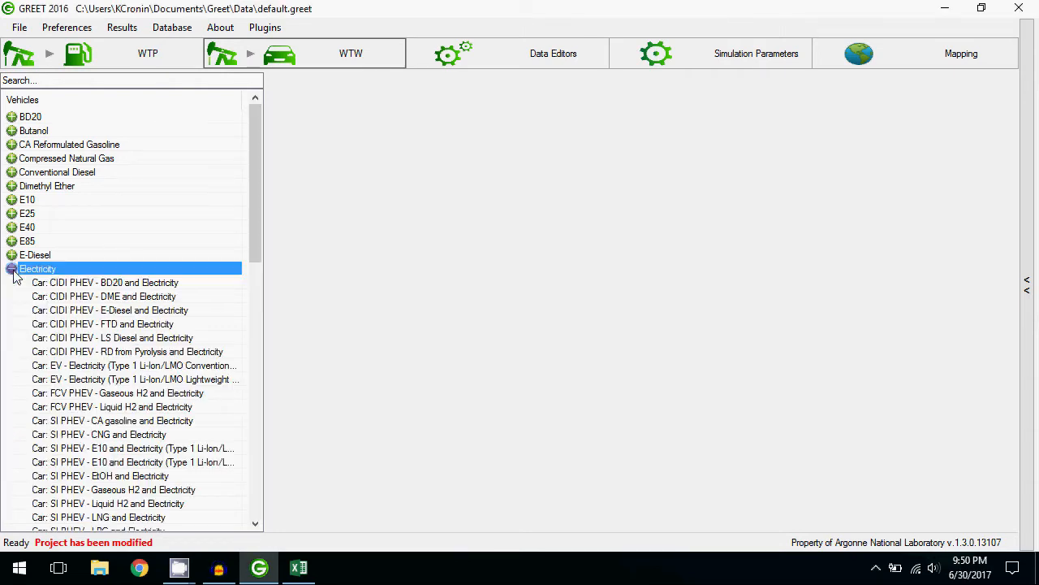
click(133, 364)
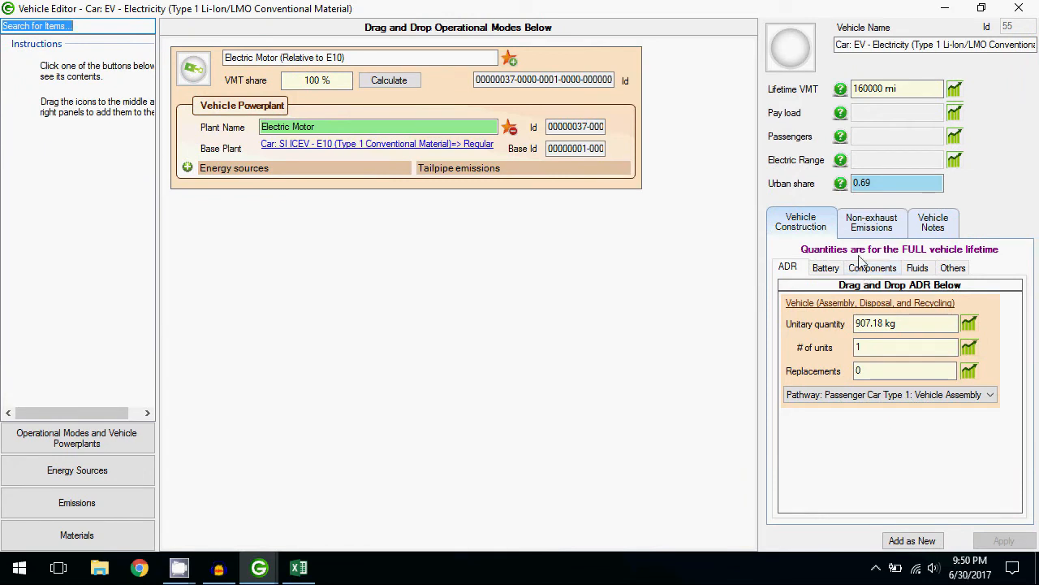
mouse_move(815, 238)
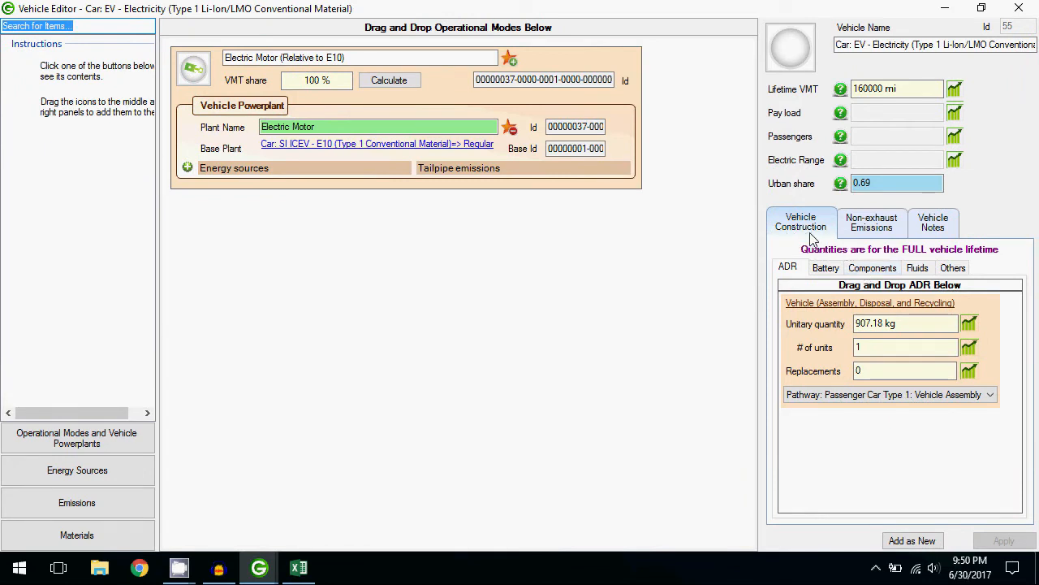
mouse_move(815, 250)
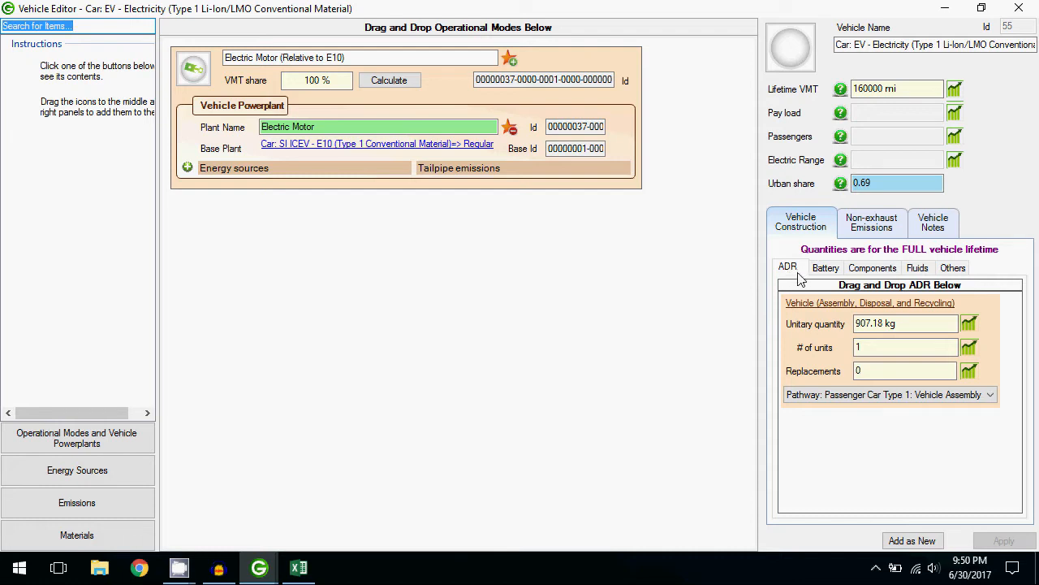
- View the Battery, Components, Fluids and Others construction items, then close the Vehicle Editor
click(825, 266)
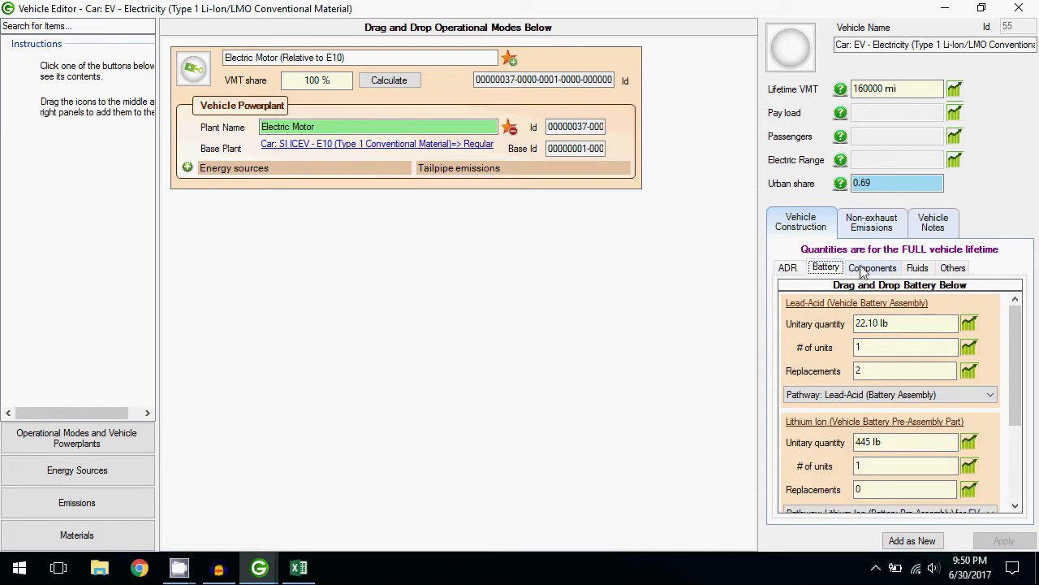
click(872, 266)
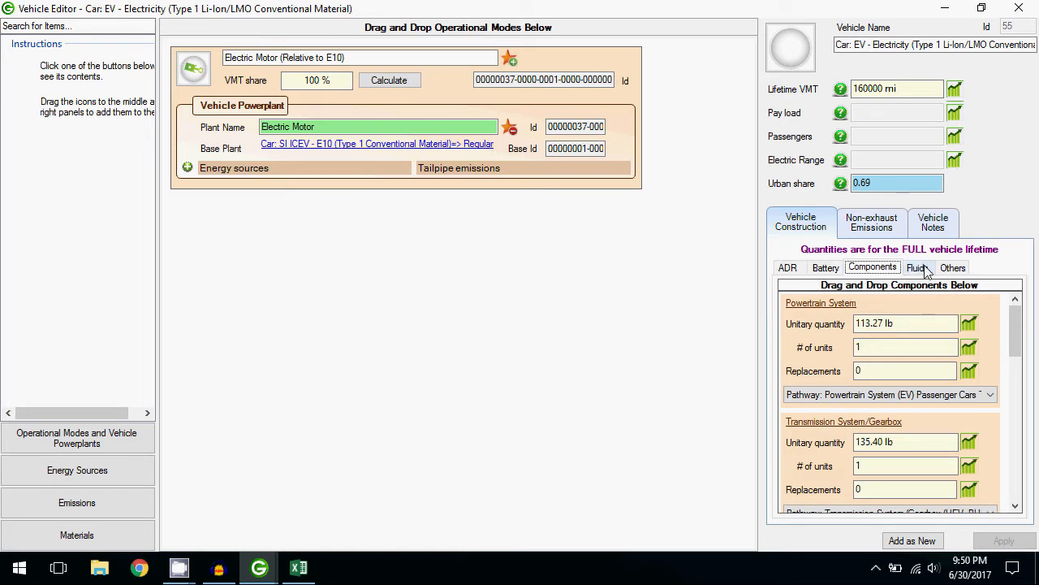
click(919, 266)
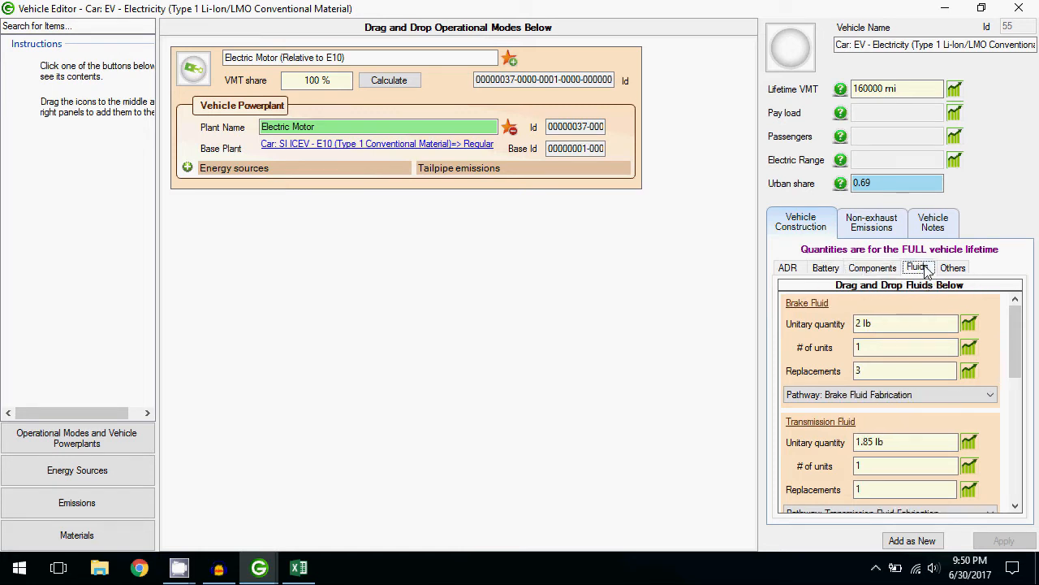
click(951, 266)
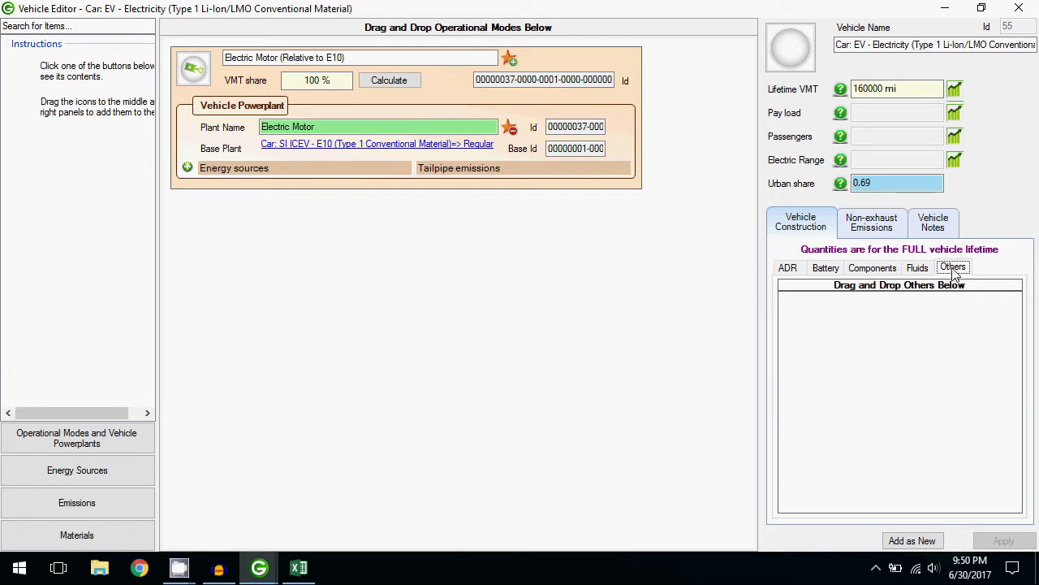
mouse_move(953, 268)
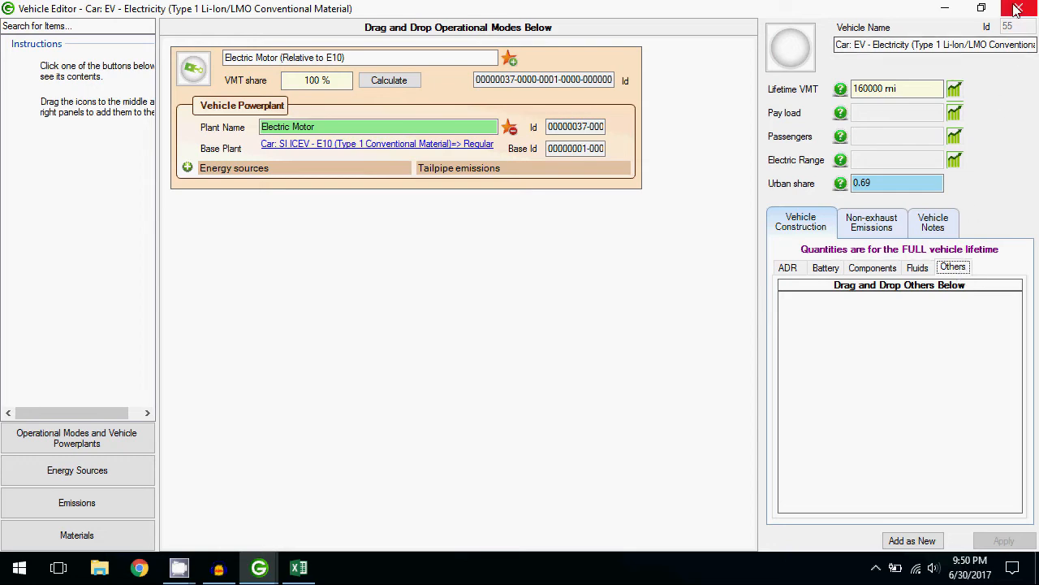
click(1018, 8)
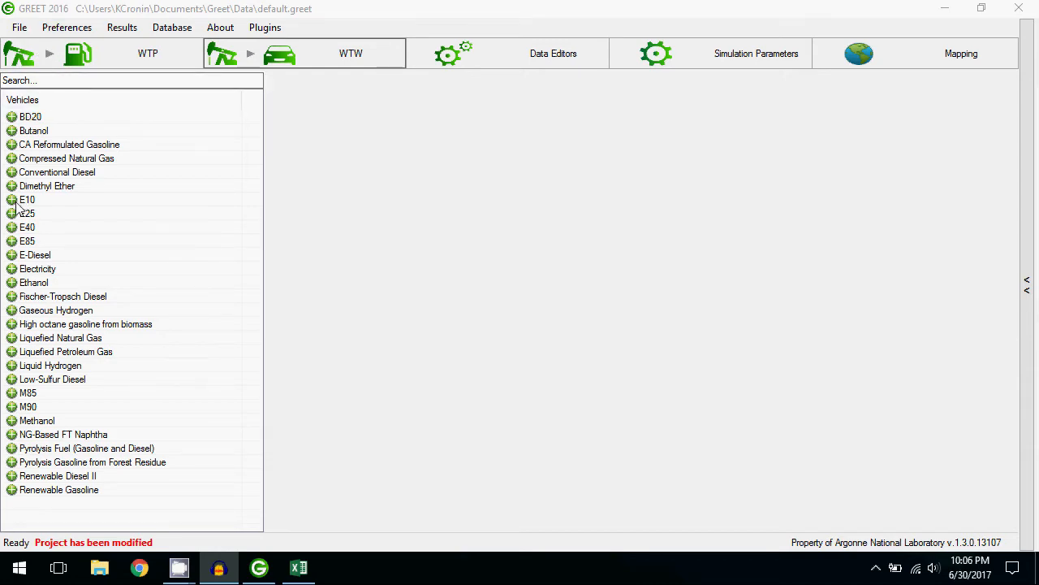
- Show the E10 car's WTW results and trace its WTP VOC value to the upstream pathway
click(26, 198)
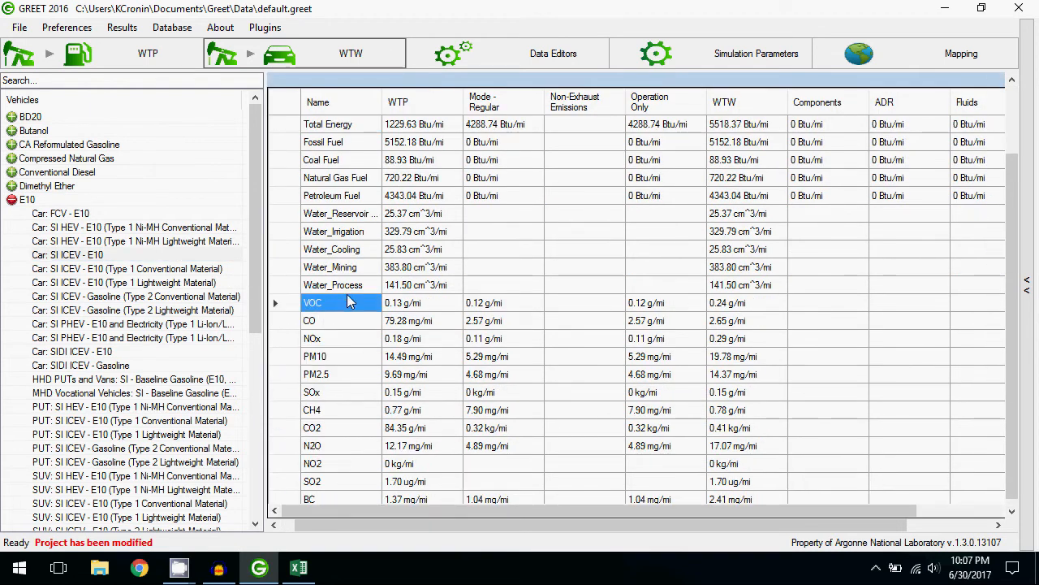
click(423, 302)
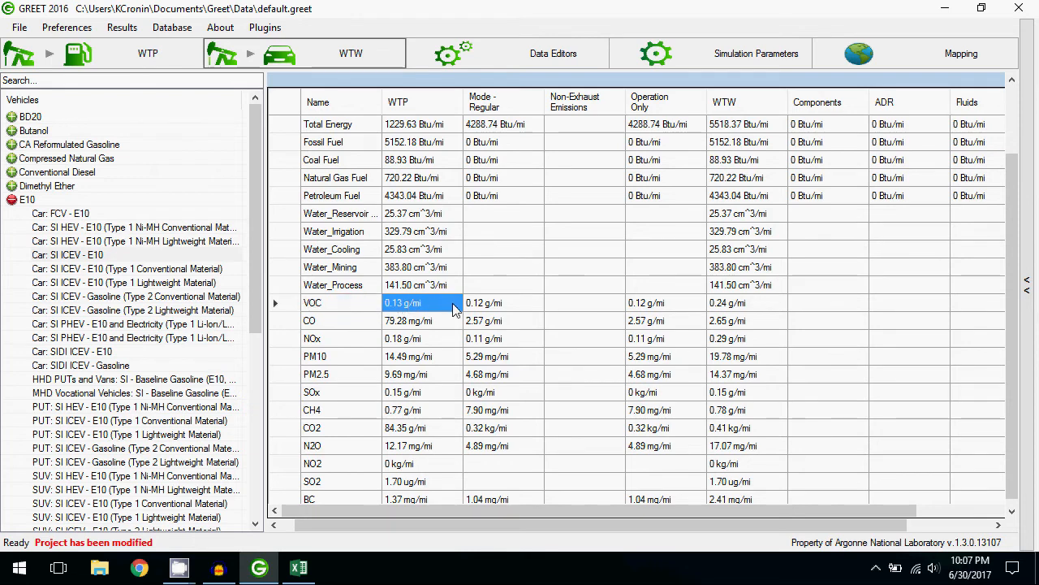
mouse_move(469, 307)
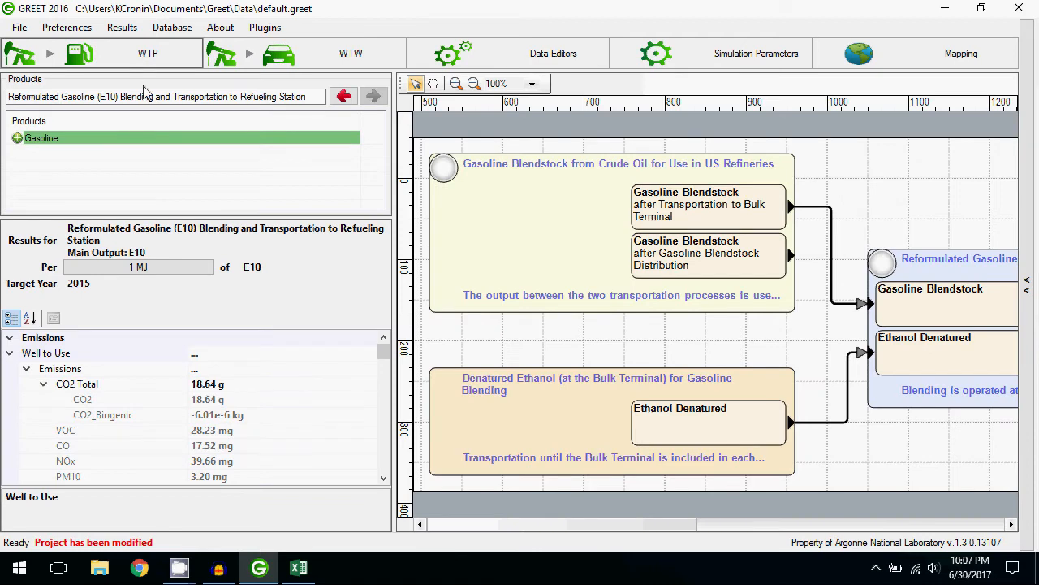
mouse_move(322, 295)
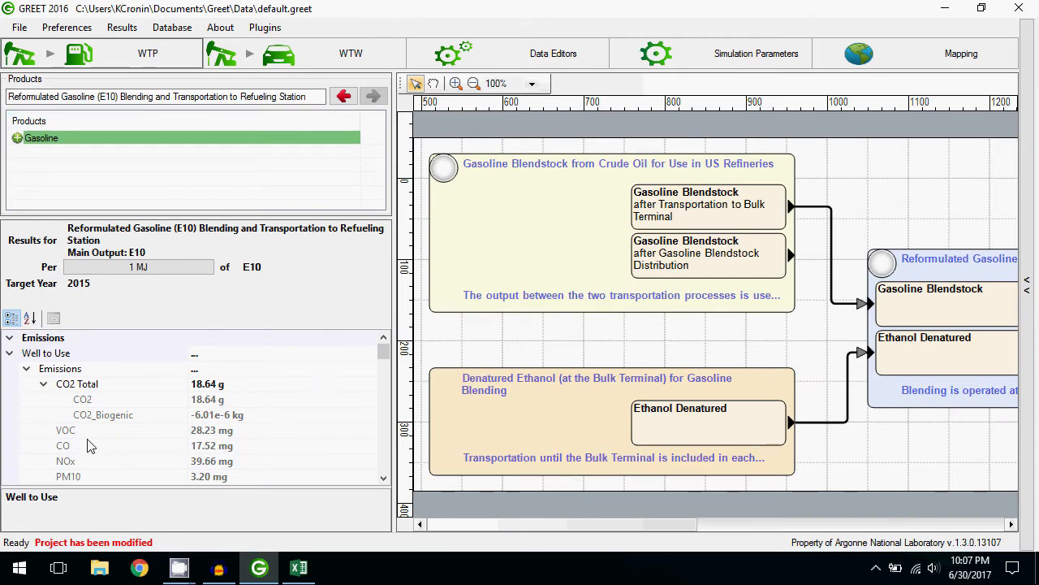
- Select the VOC emission result and open the Select Functional Unit dialog from the 'Per 1 MJ' field
click(64, 429)
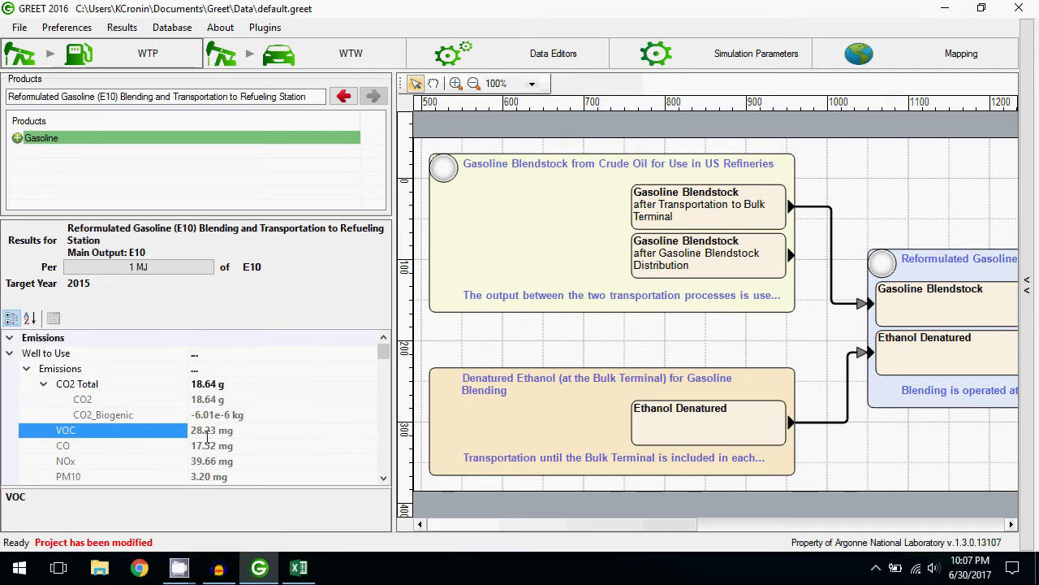
mouse_move(257, 432)
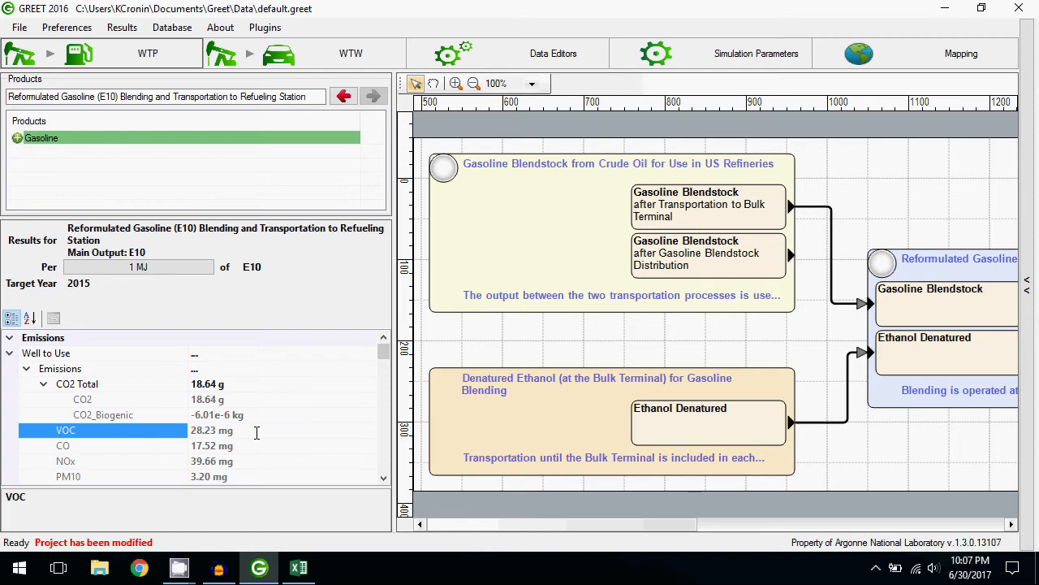
mouse_move(231, 345)
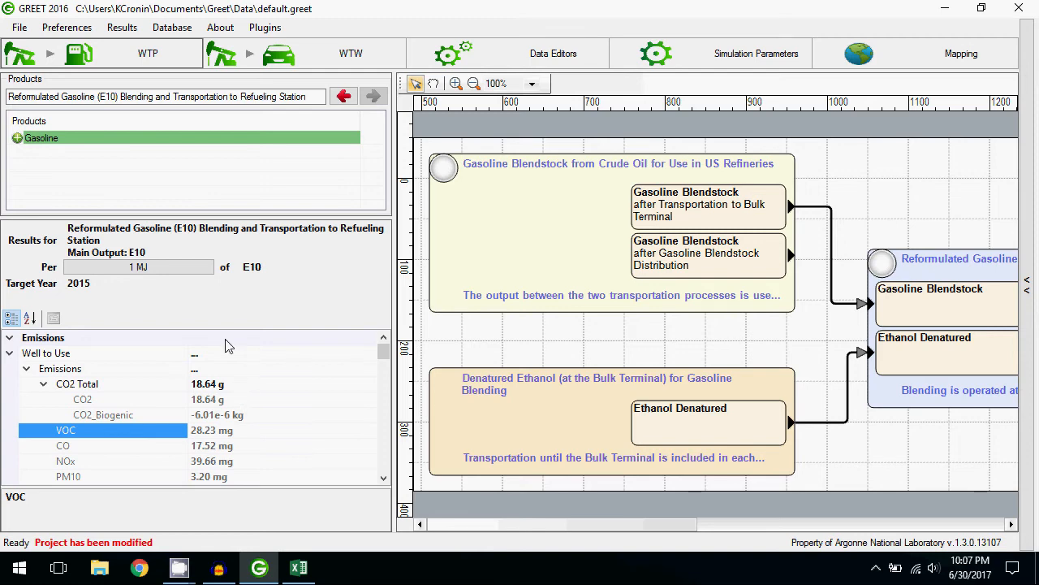
click(138, 267)
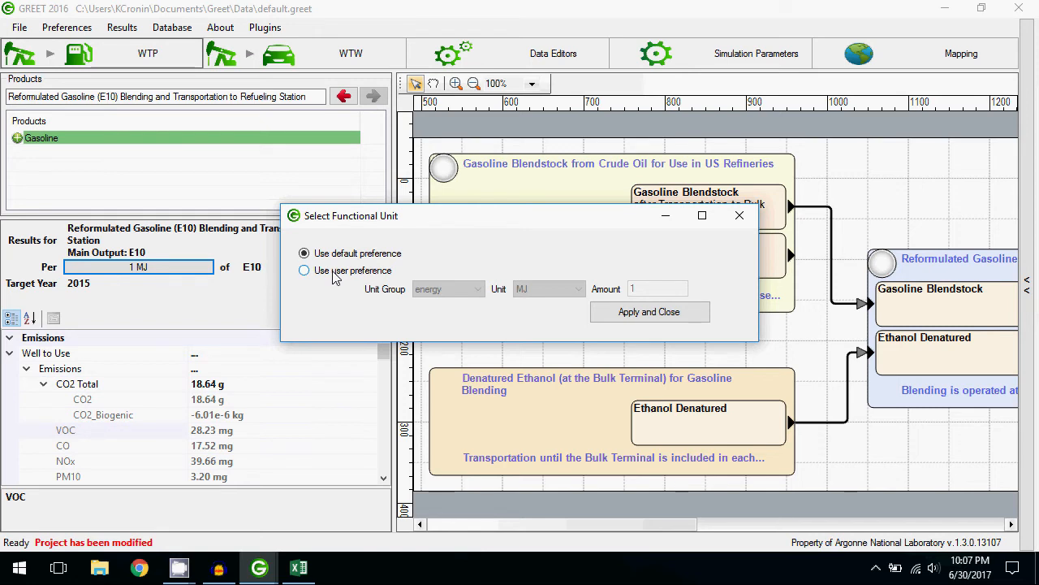
- Set a user-preference functional unit of 1/26 gal (volume group) and apply it
click(305, 269)
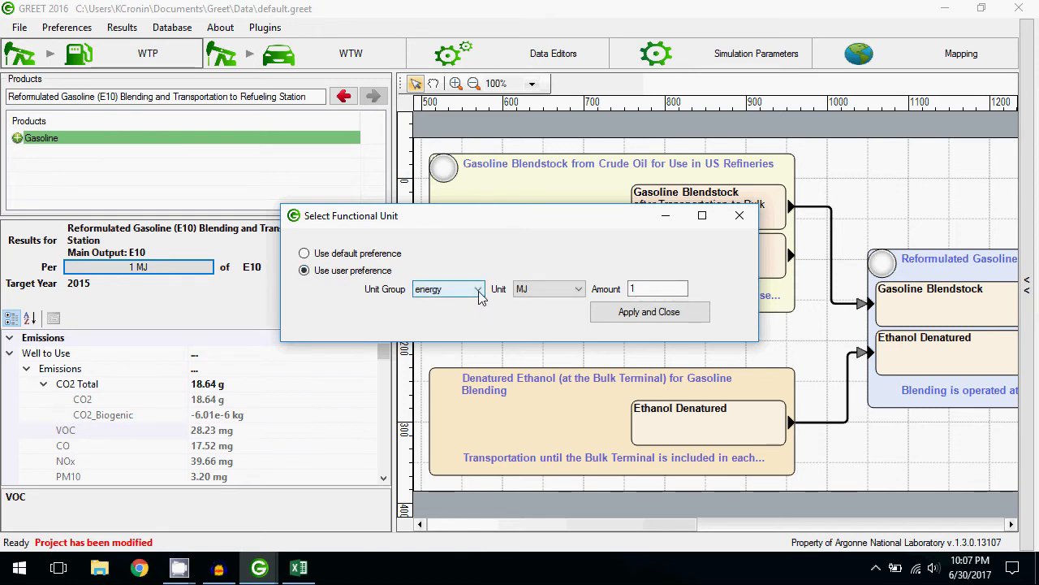
click(429, 289)
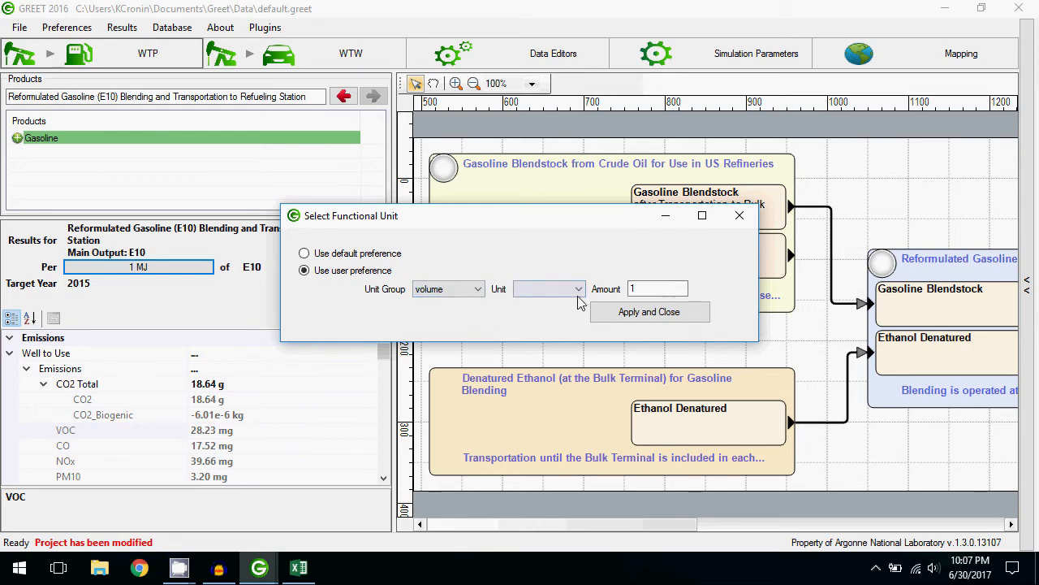
click(549, 289)
text(/26)
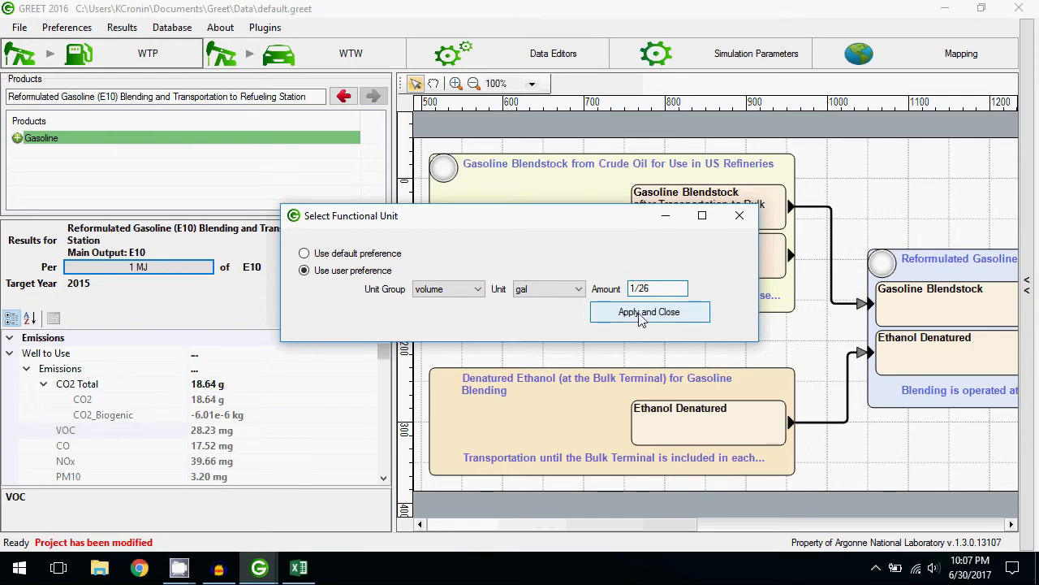
click(649, 312)
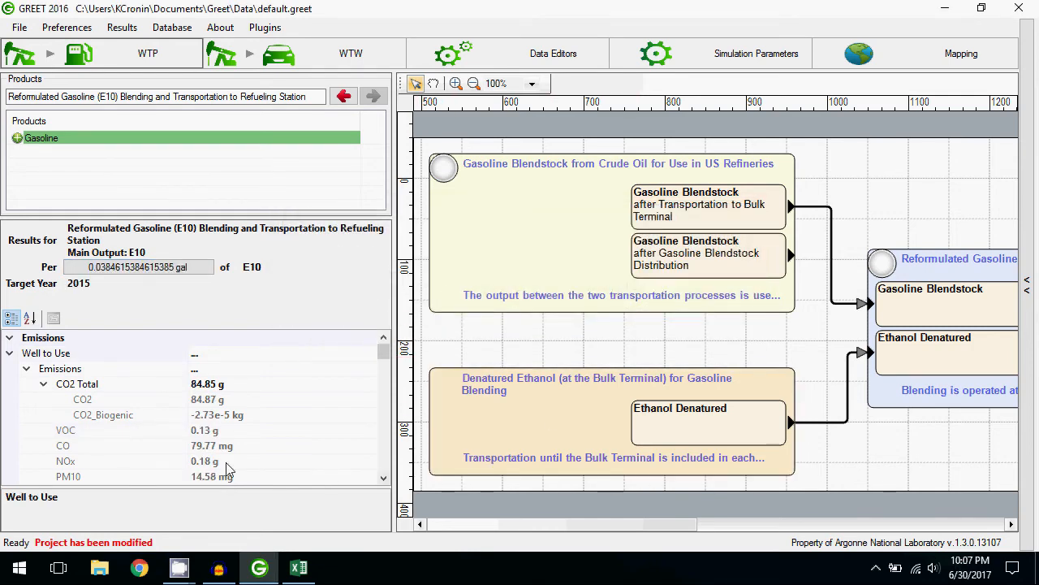
- Read the recalculated VOC value of 0.13 g and return to the WTW vehicle results
click(65, 429)
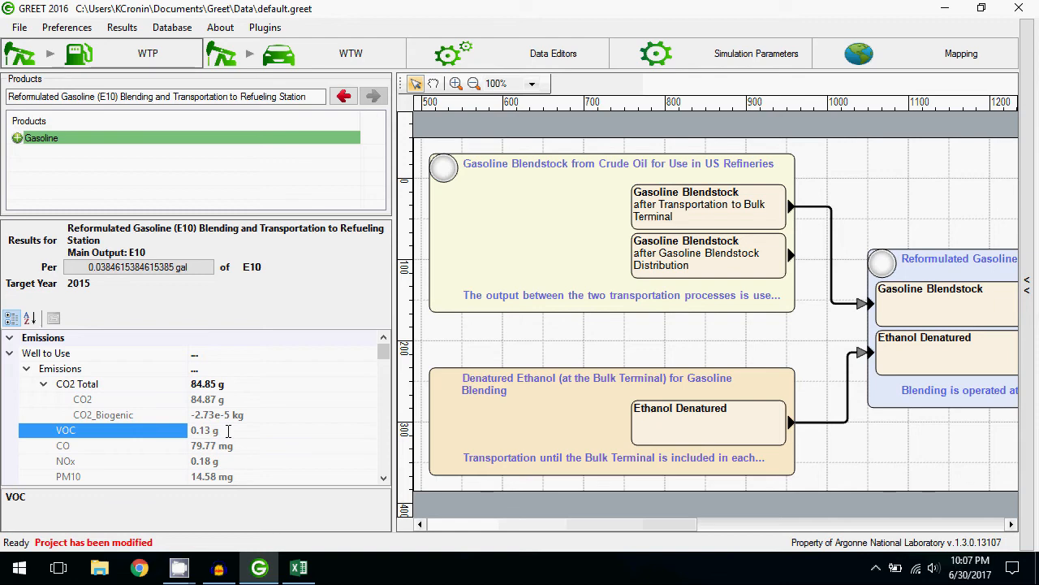
click(351, 52)
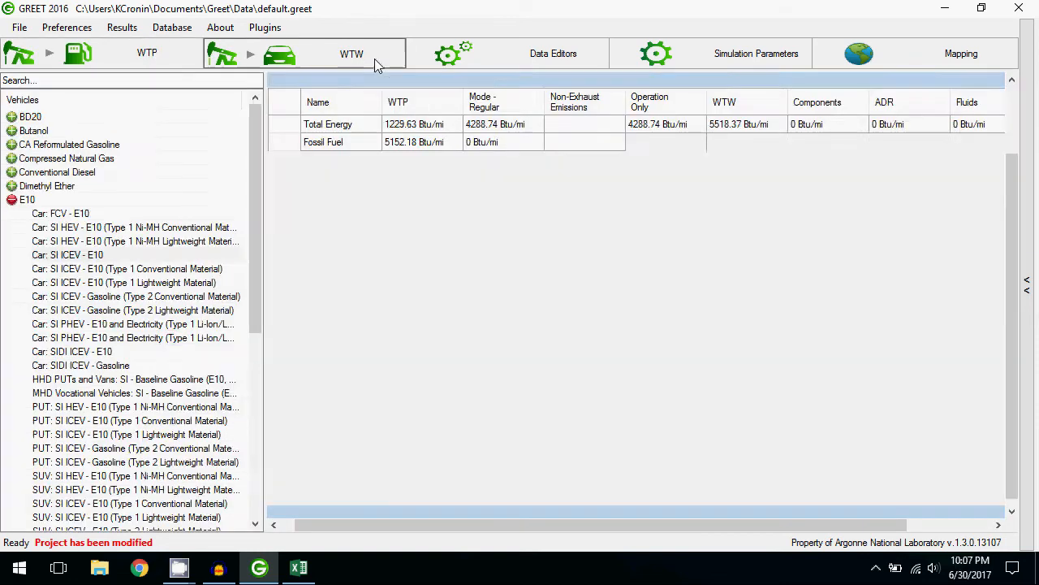
- Load the E10 car's full results and open the Vehicle Editor for Car: SI ICEV - E10
click(350, 54)
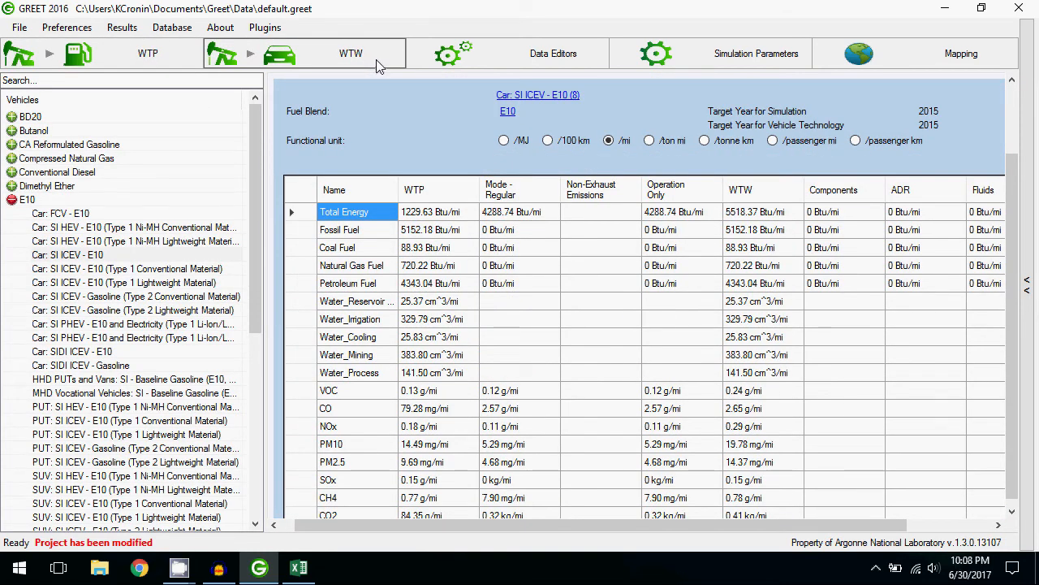
mouse_move(537, 318)
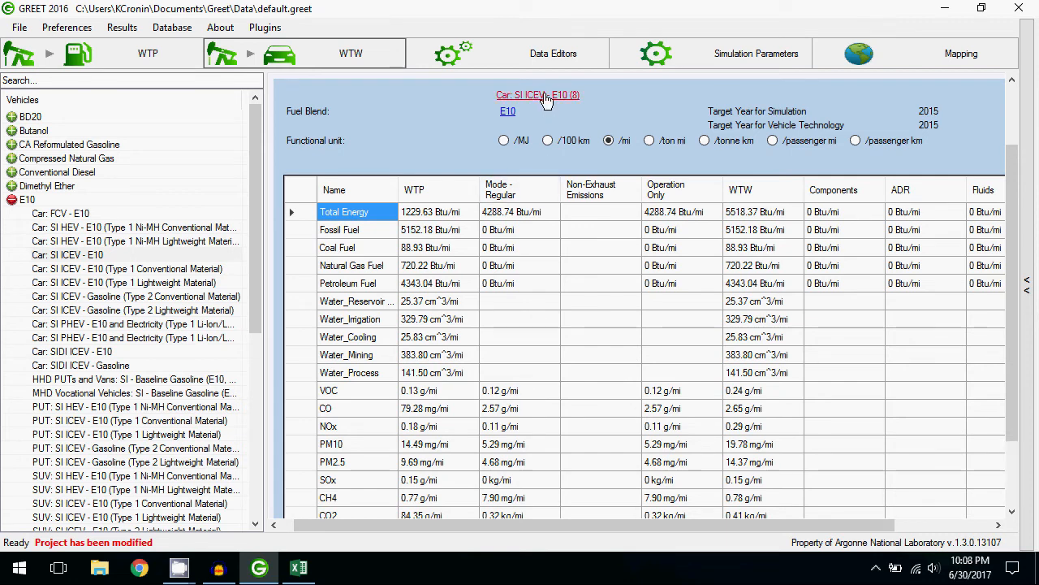
click(537, 94)
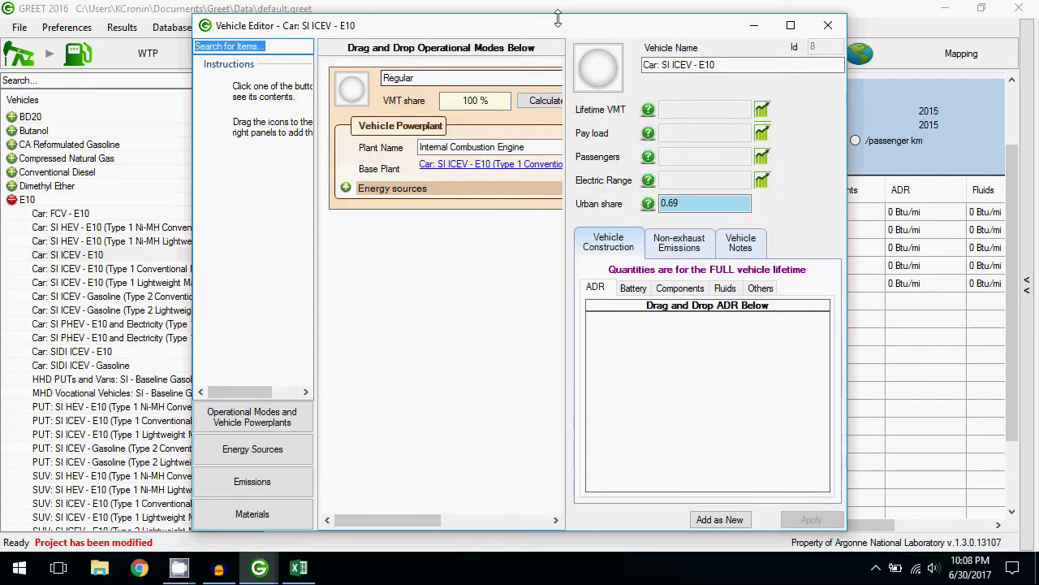
- Maximize the editor, expand Energy sources and view the full VOC tailpipe value 72.85 ug/m
click(790, 26)
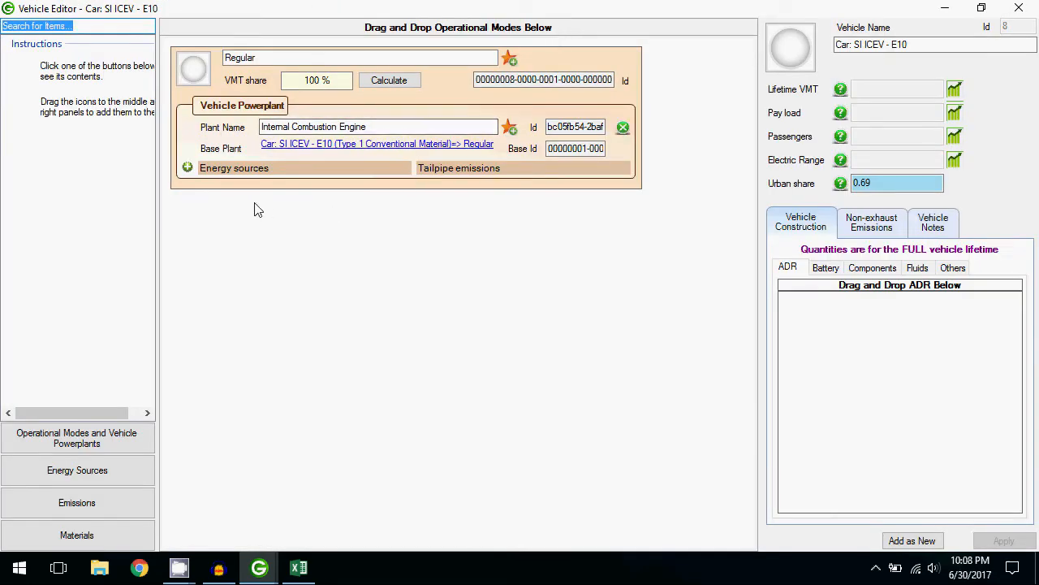
mouse_move(218, 240)
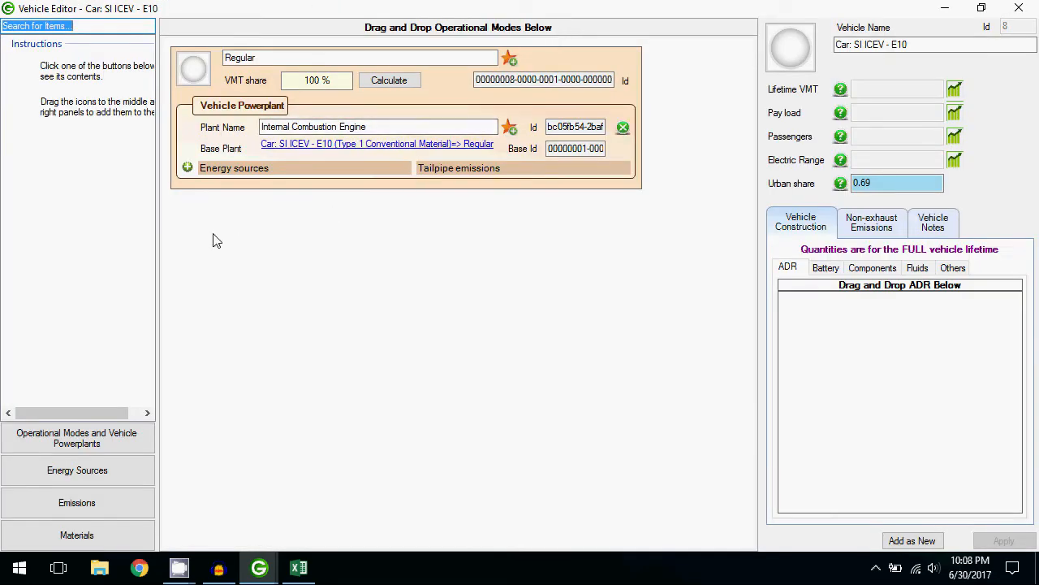
click(188, 167)
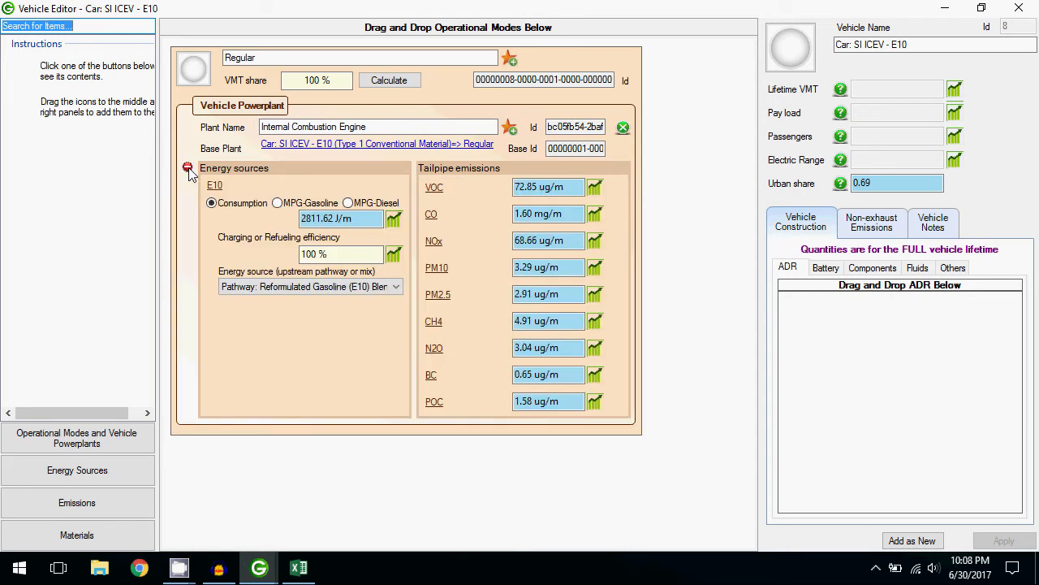
click(549, 188)
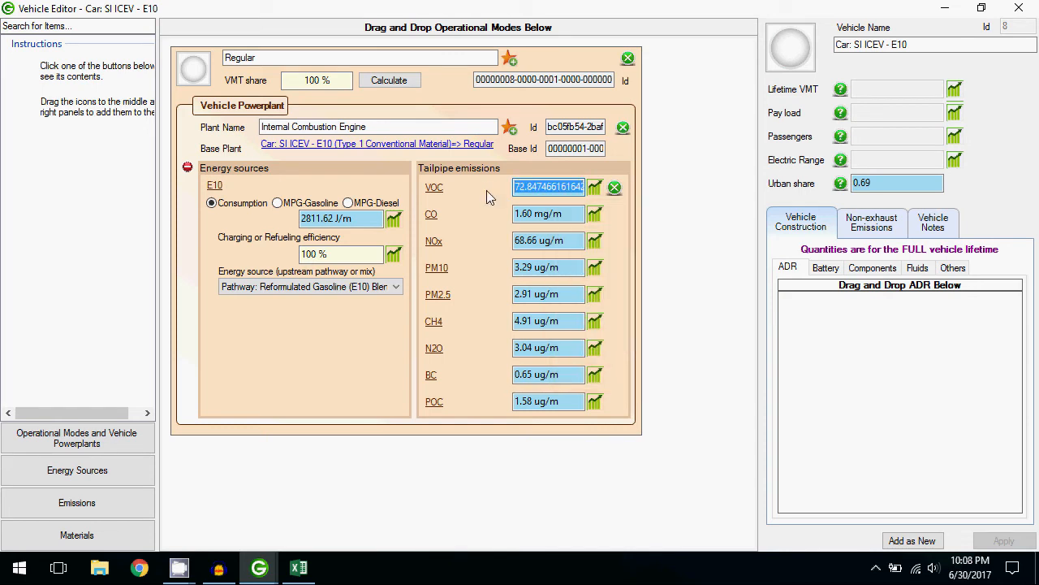
mouse_move(462, 202)
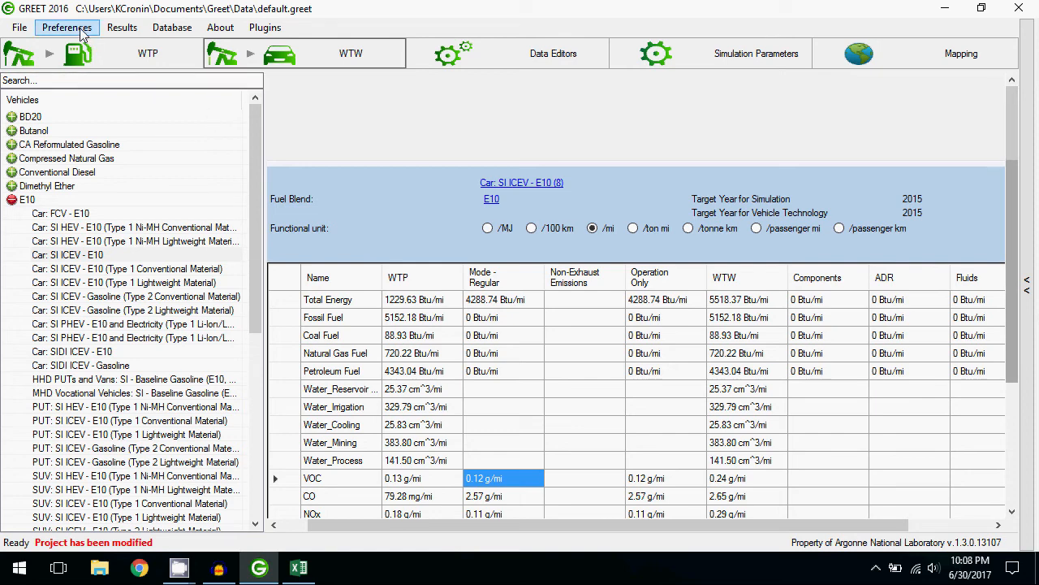
click(66, 26)
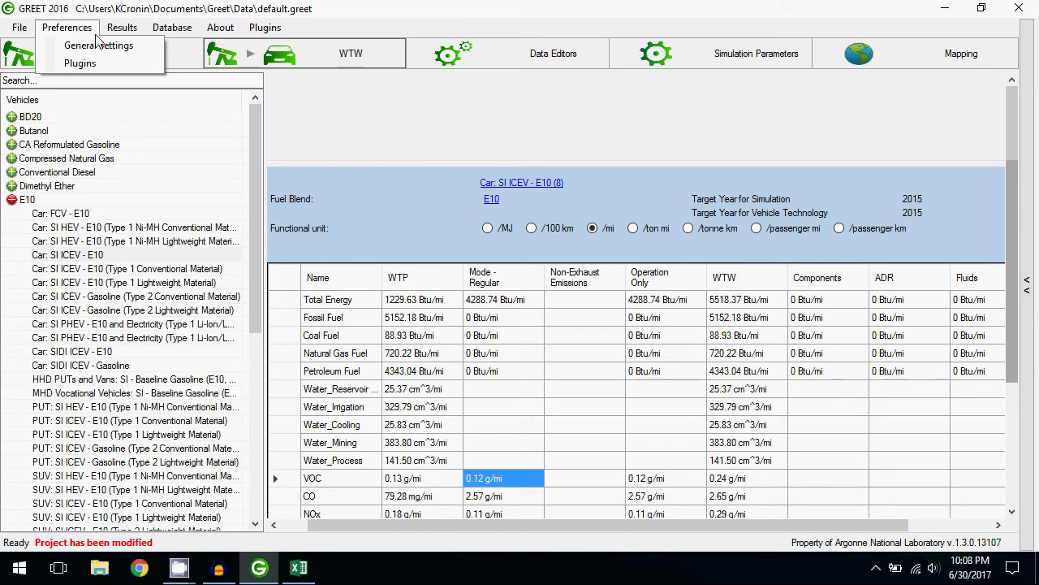
click(98, 46)
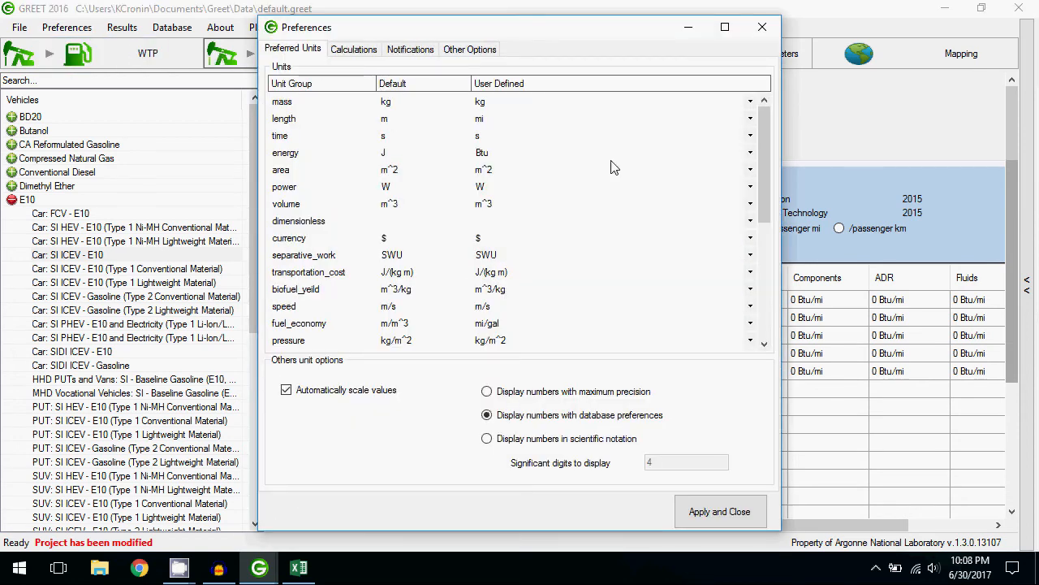
scroll(down, 3)
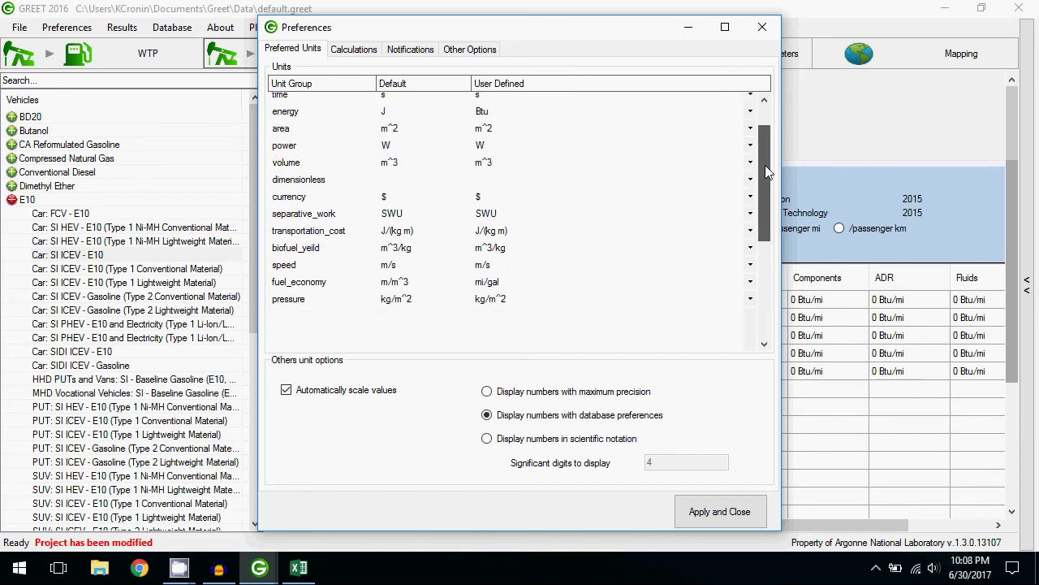
scroll(down, 3)
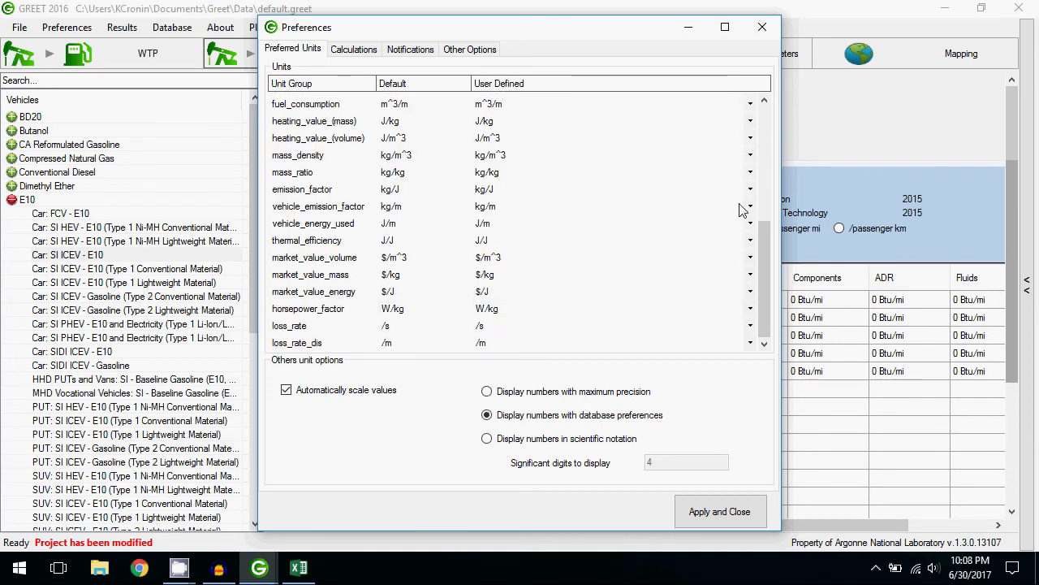
click(750, 204)
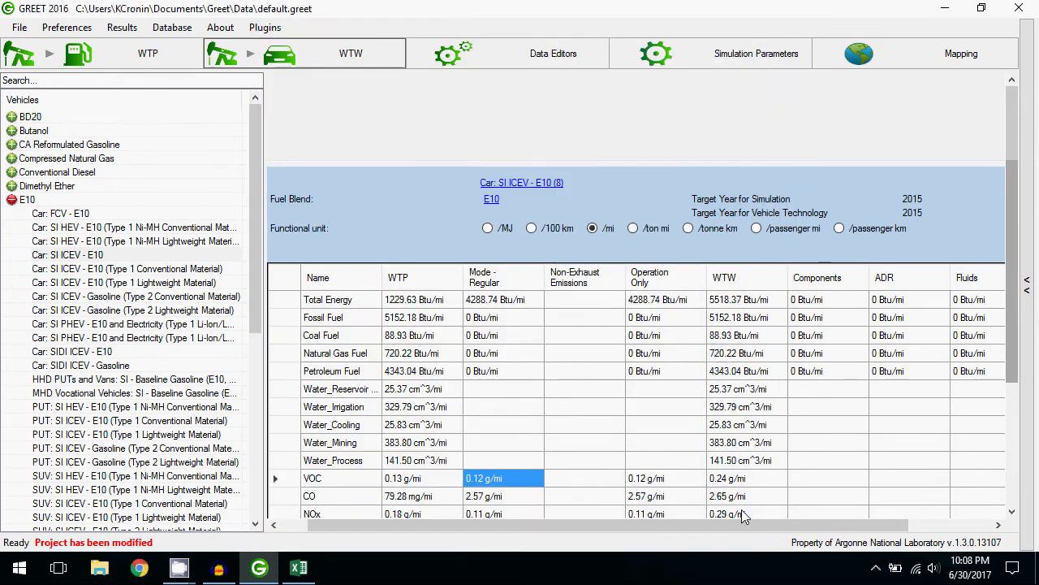
mouse_move(522, 182)
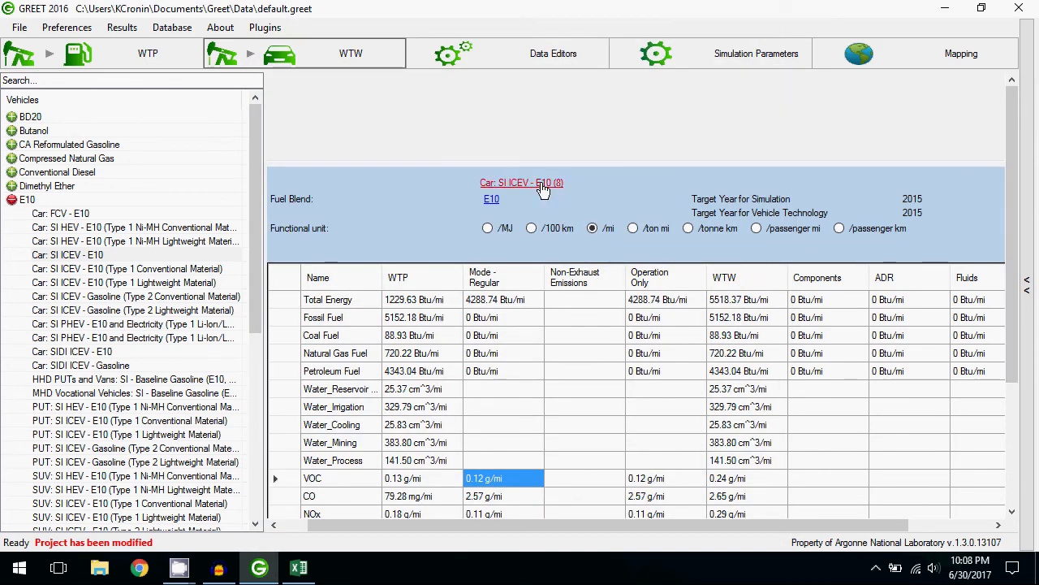
- Reopen the E10 car's editor, show tailpipe emissions per mile with VOC 0.12 g/mi
click(521, 182)
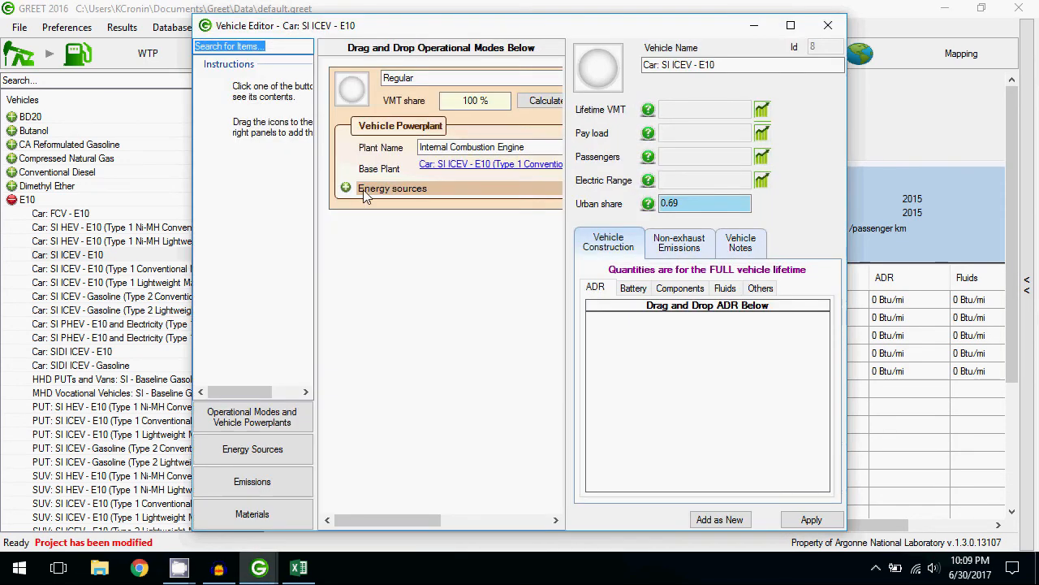
click(393, 188)
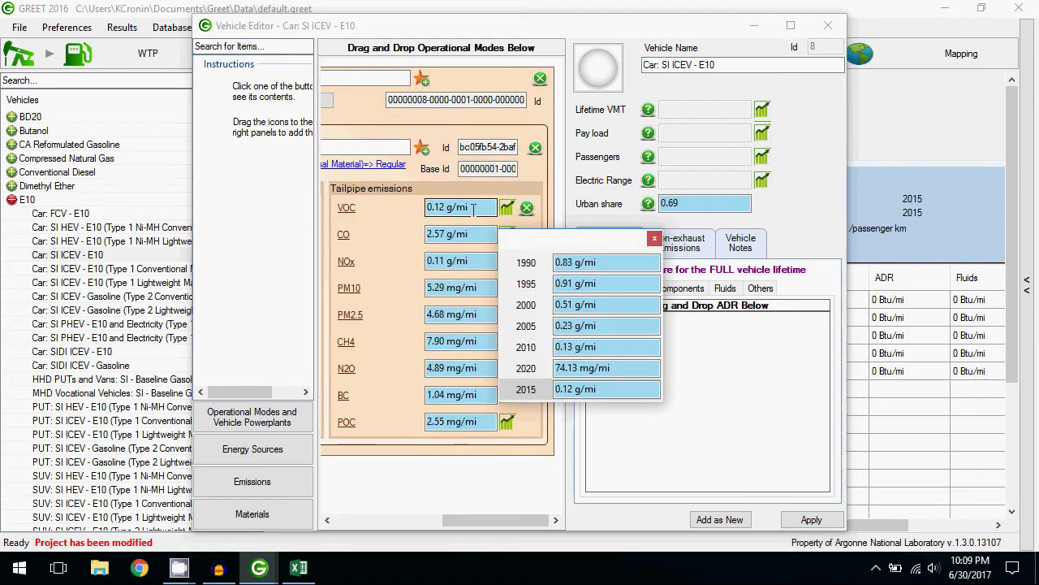
click(655, 237)
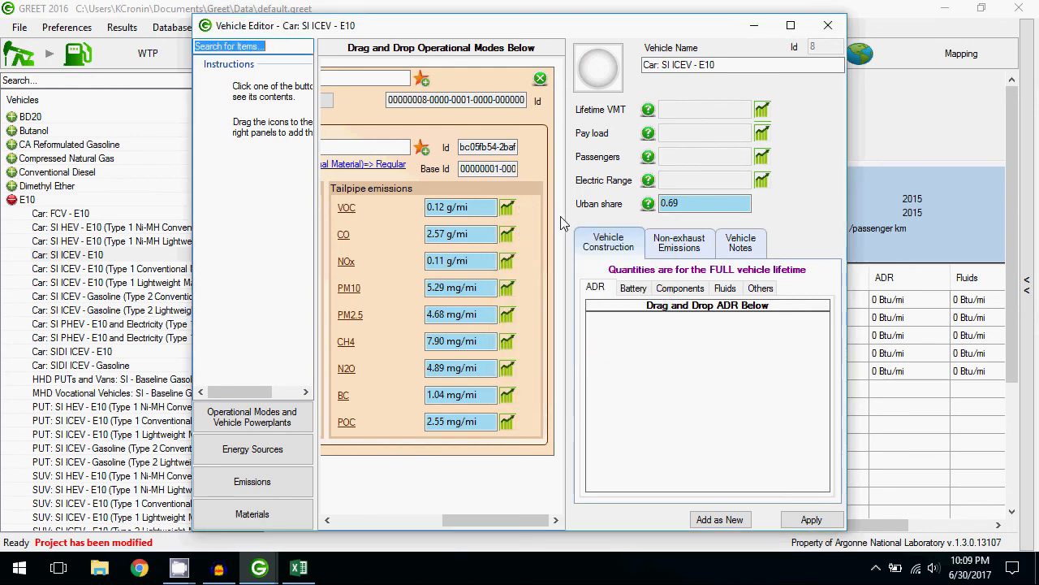